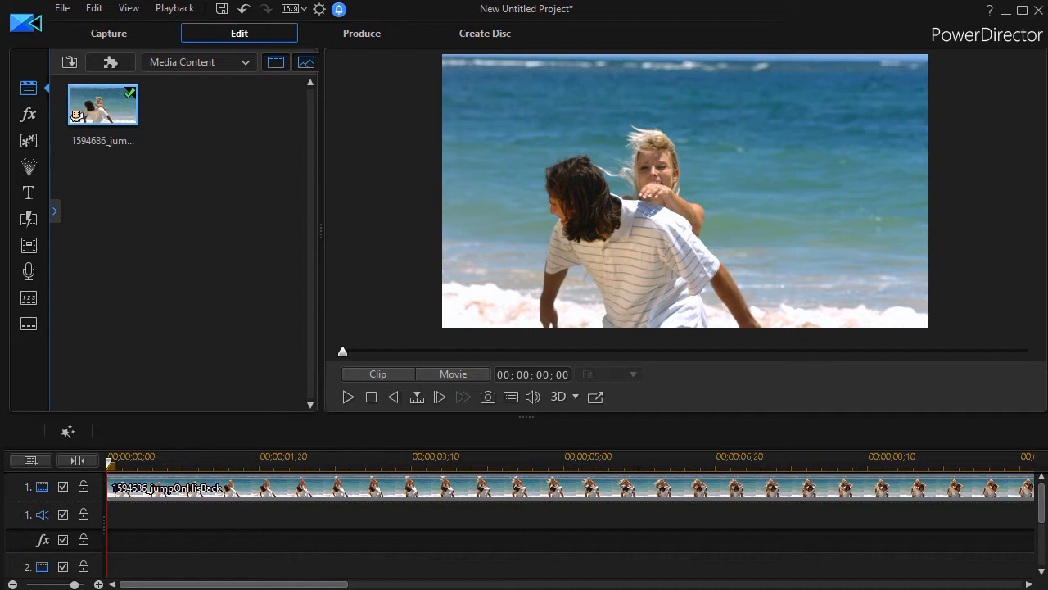
mouse_move(344, 393)
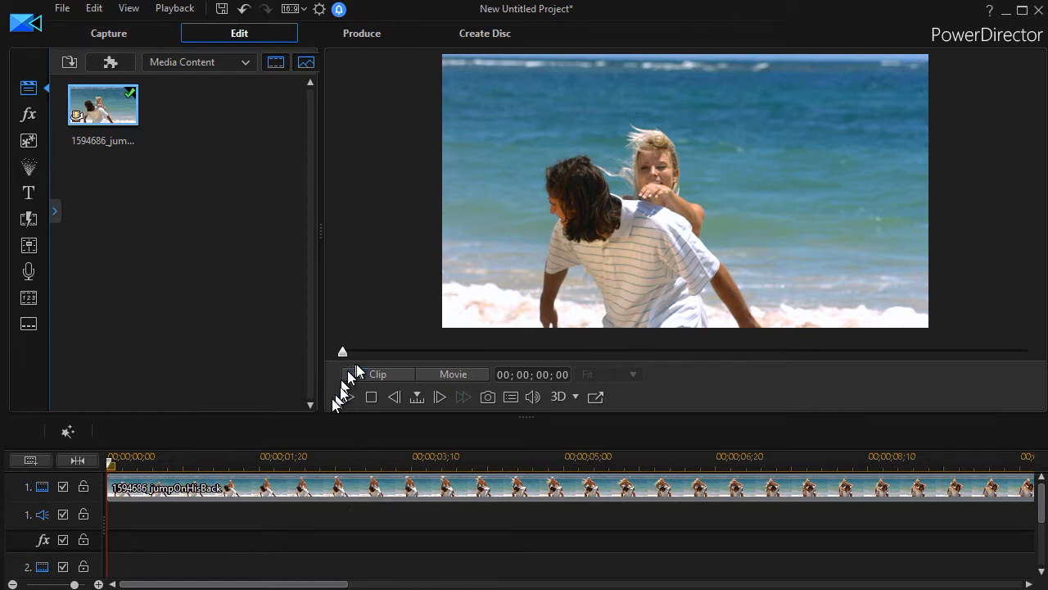
Step: Play the beach clip in the preview window for a couple of seconds
left_click(439, 396)
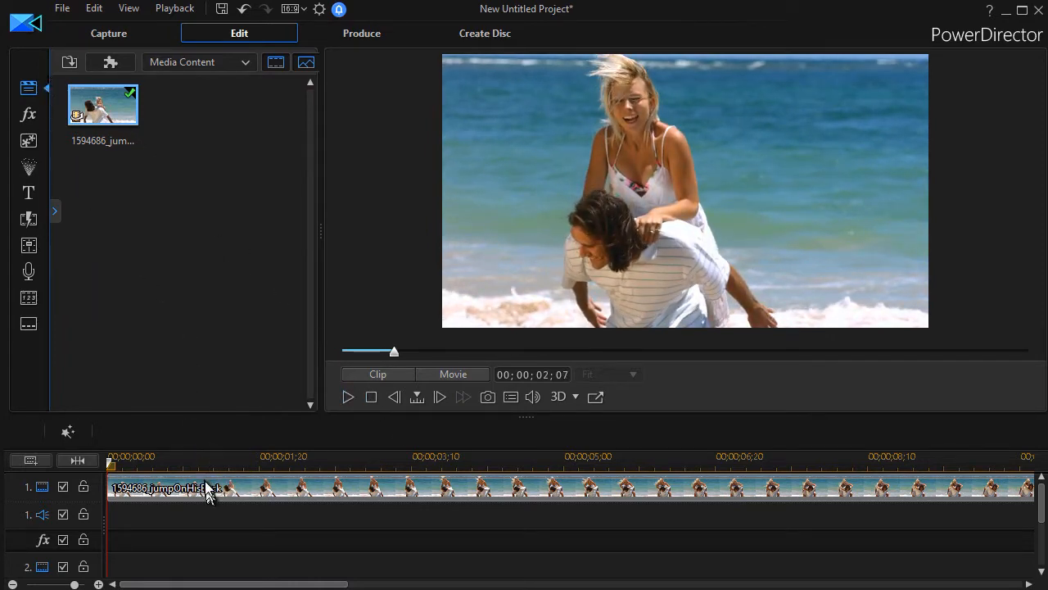
mouse_move(25, 115)
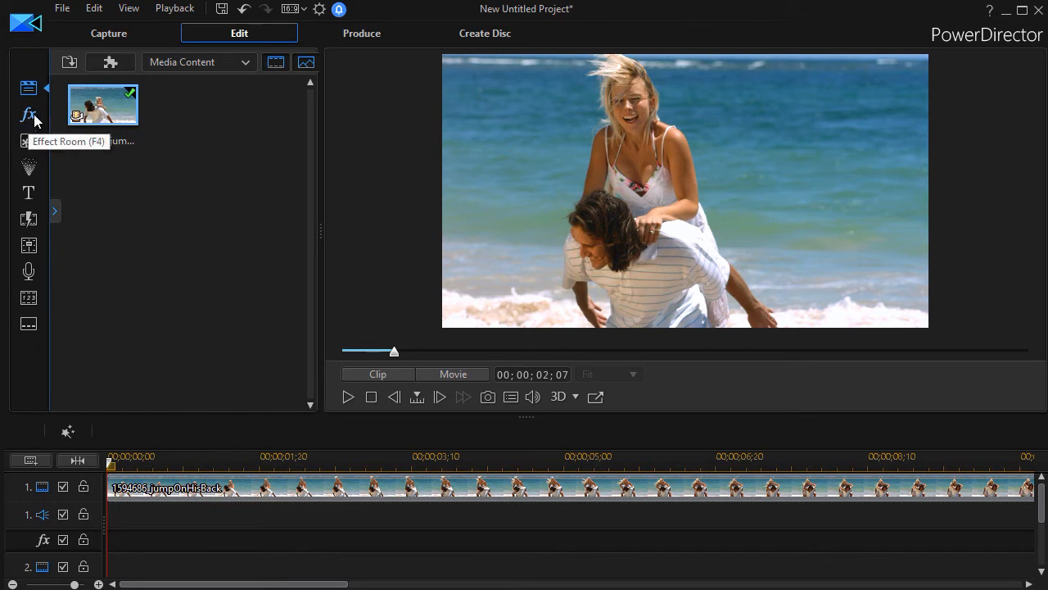
mouse_move(29, 115)
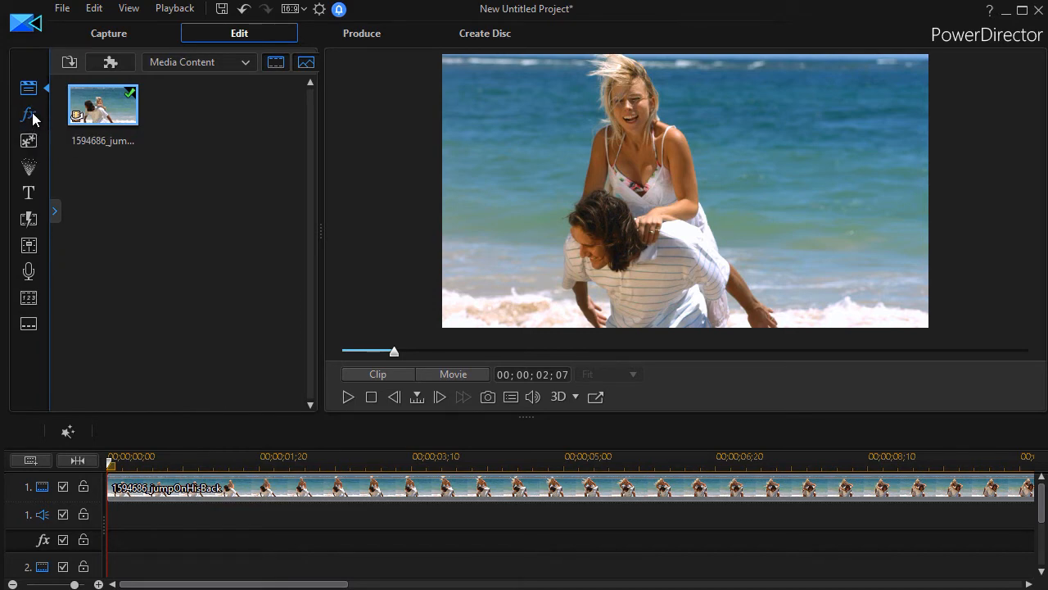
Step: Apply the Adorage Filter to the beach clip and launch its stand-alone effect editor
left_click(27, 114)
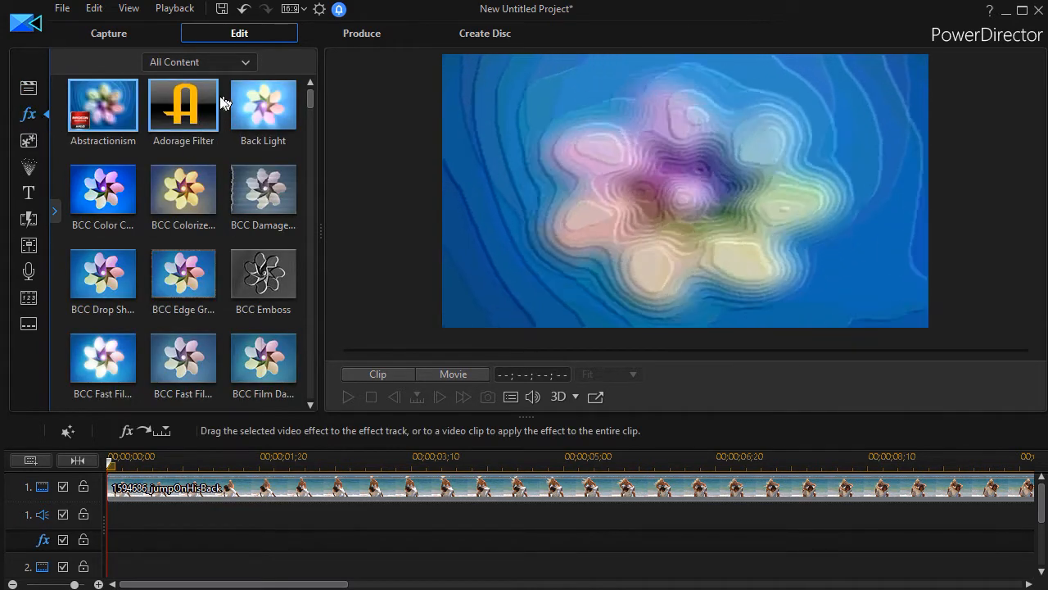
mouse_move(183, 104)
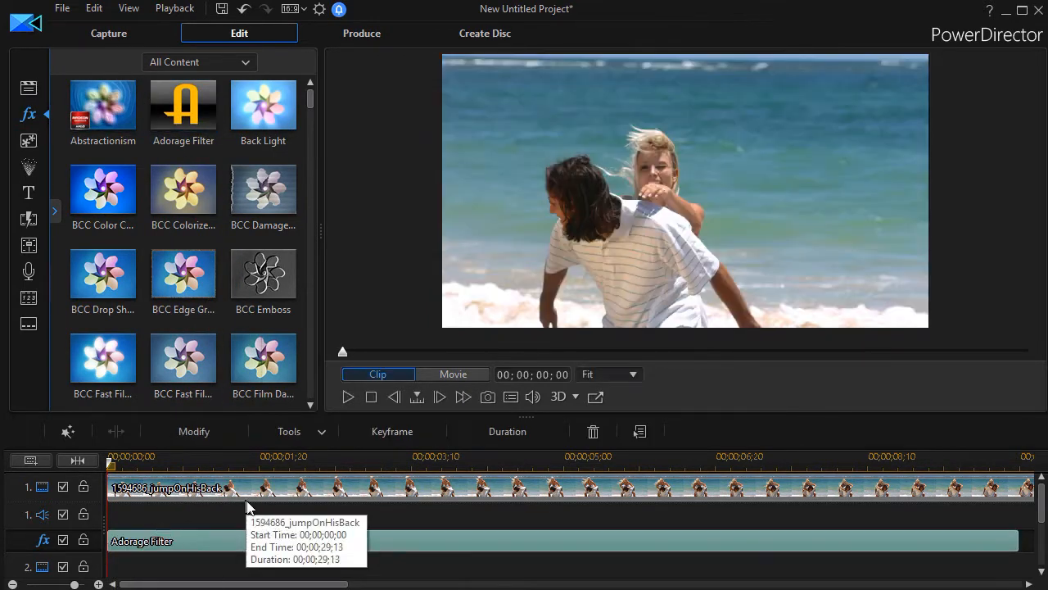
mouse_move(239, 566)
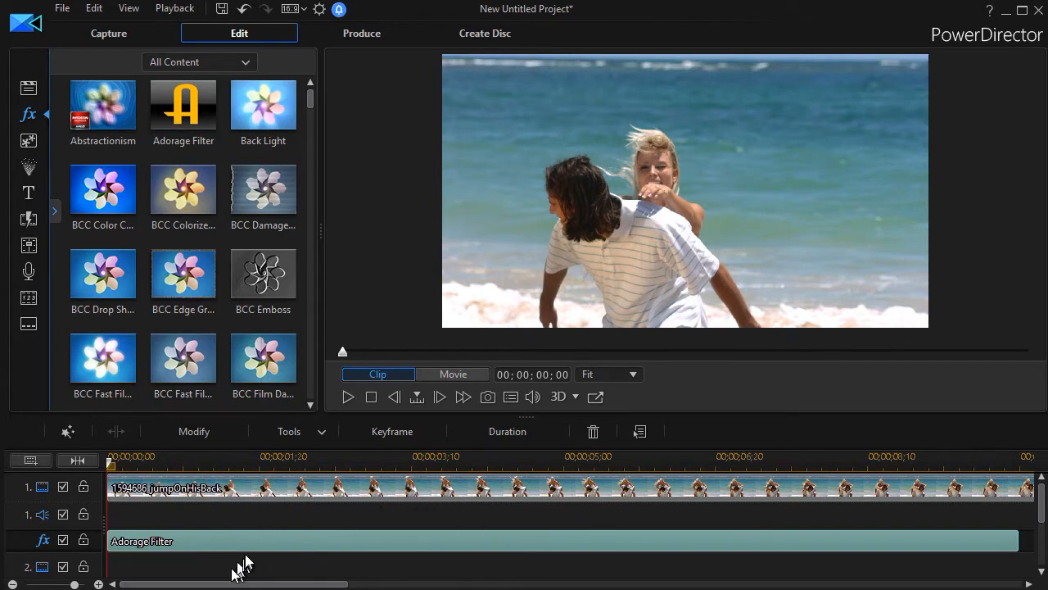
left_click(194, 432)
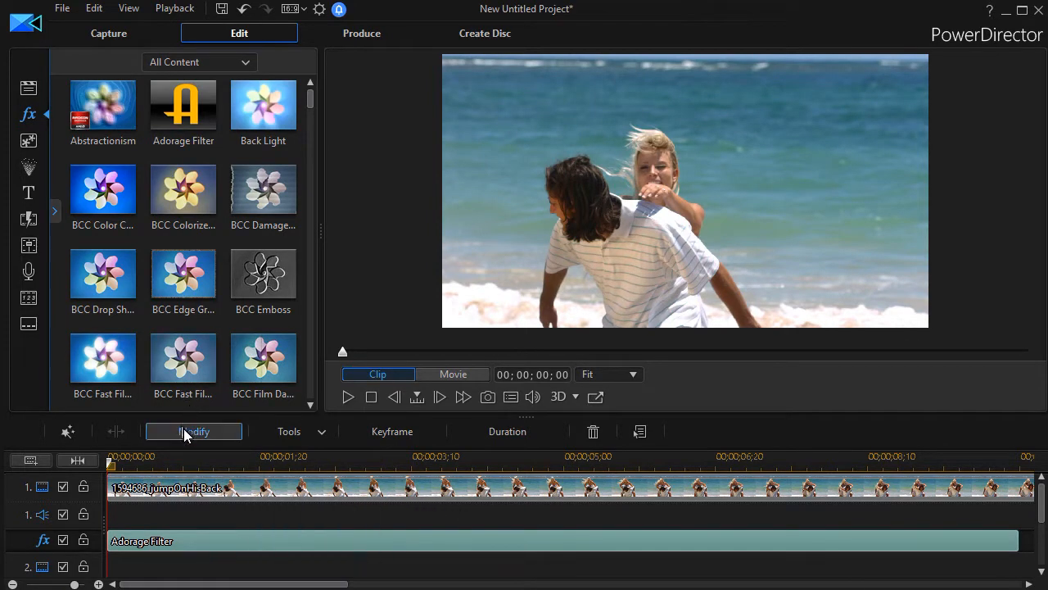
left_click(194, 431)
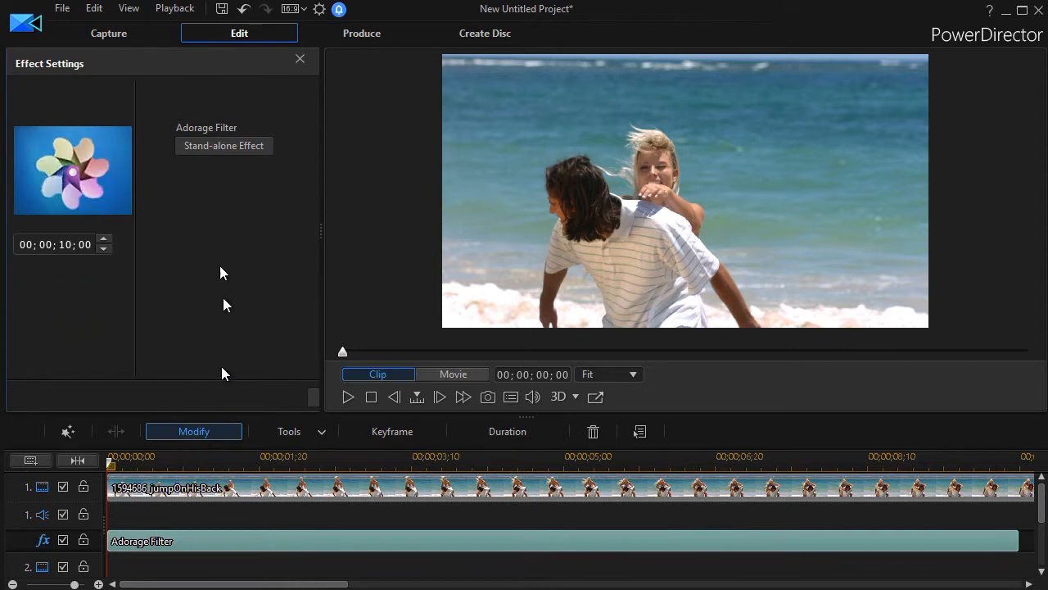
left_click(223, 145)
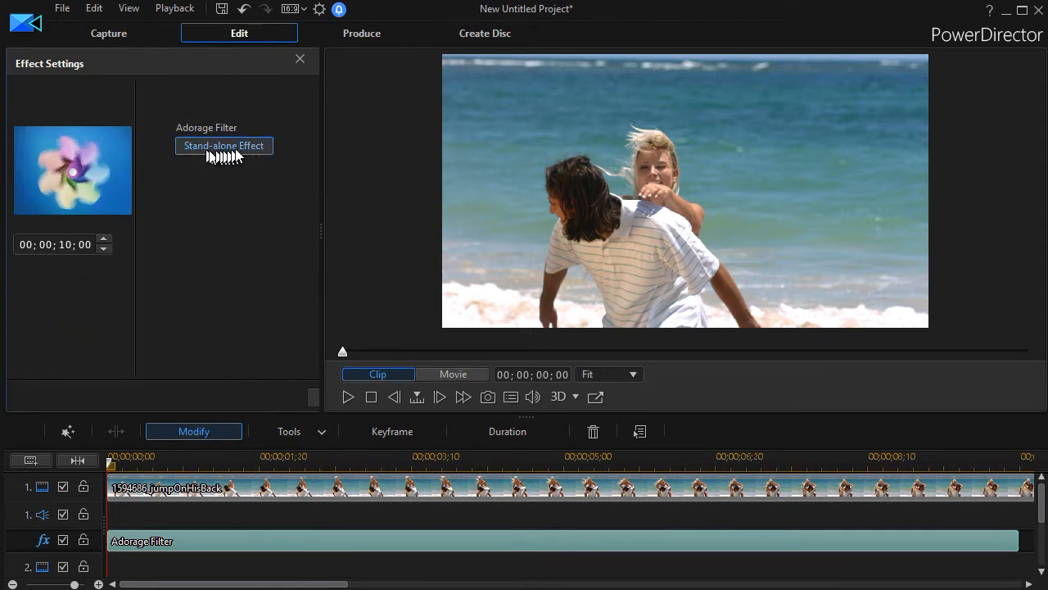
mouse_move(237, 150)
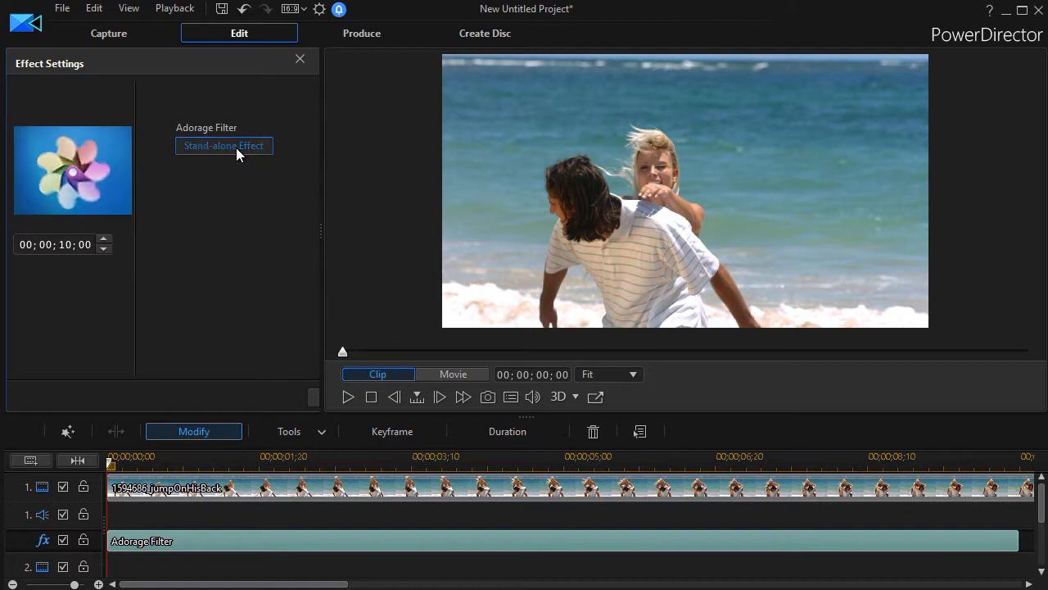
Step: Launch the proDAD Adorage 3.0 editor with its effect library and clip preview
left_click(223, 145)
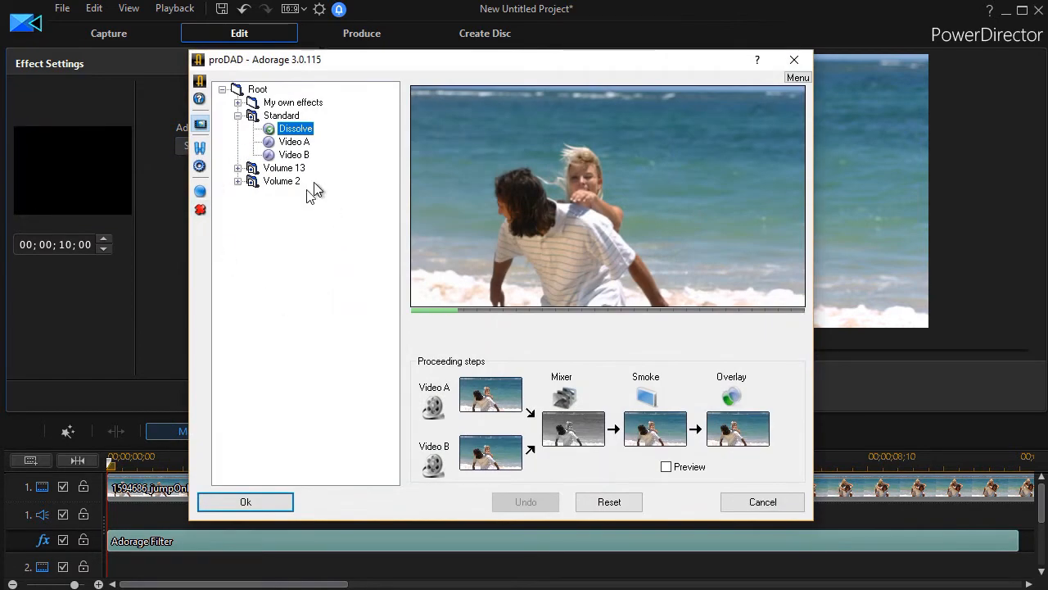
mouse_move(302, 234)
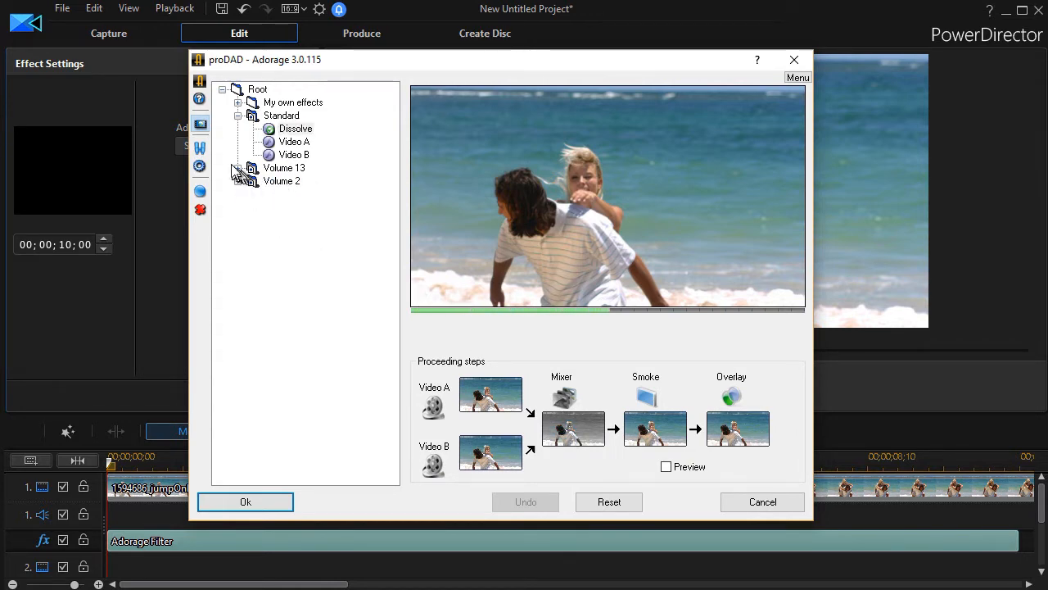
Step: Browse Volume 13's Hearts group and try the Hearts 05 effect
left_click(238, 168)
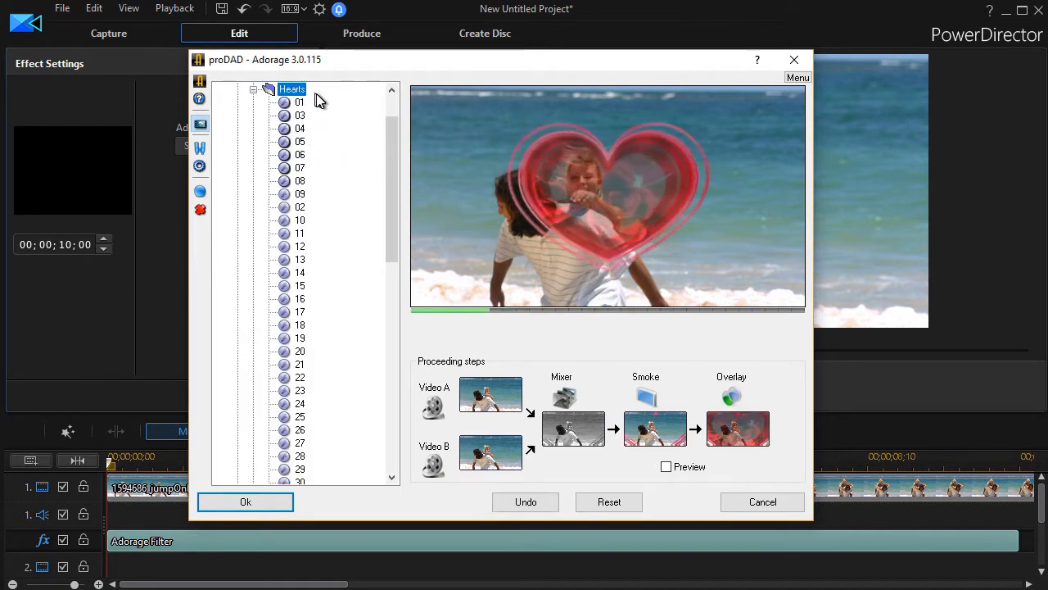
left_click(299, 101)
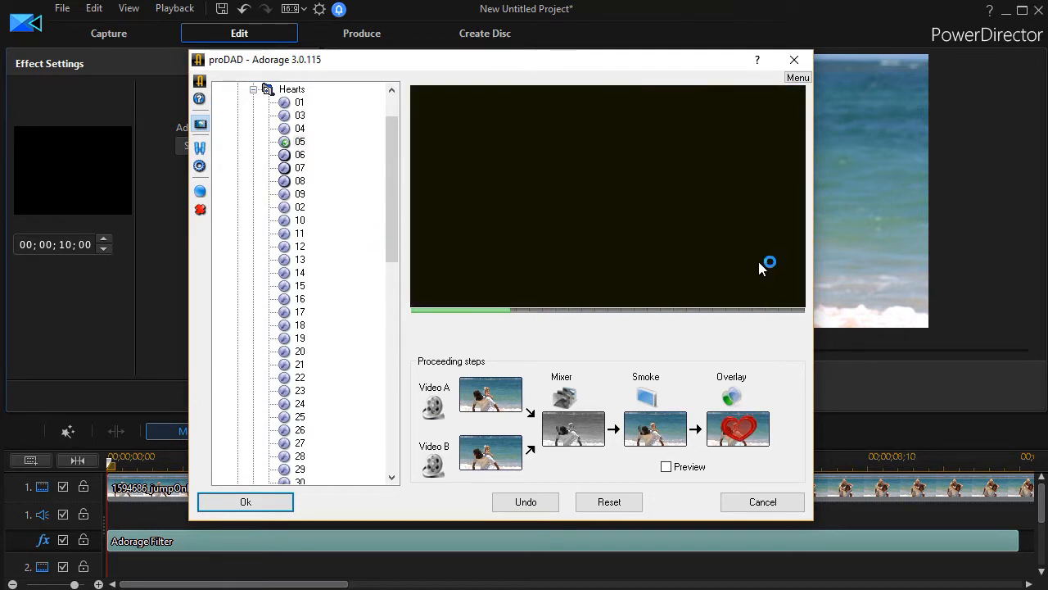
left_click(300, 140)
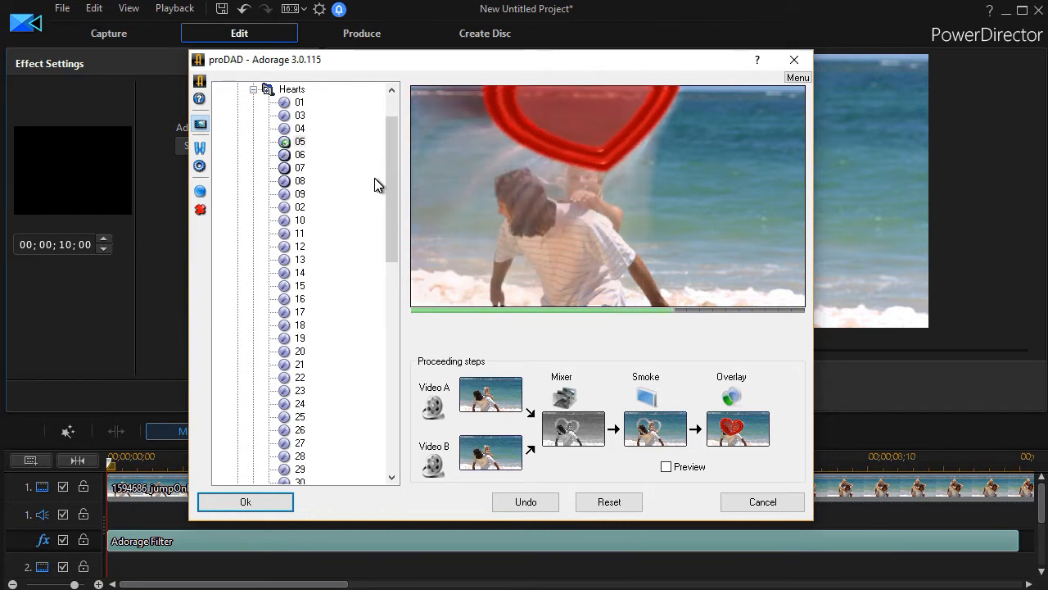
left_click(300, 101)
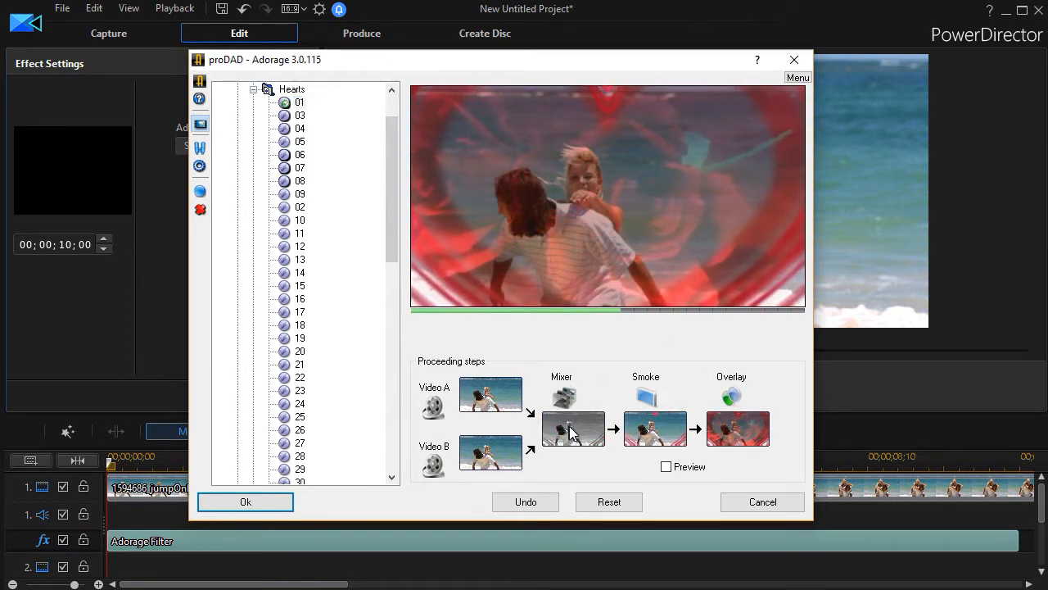
Step: Choose the Hearts 01 effect, reset it to defaults, then undo the reset
left_click(608, 502)
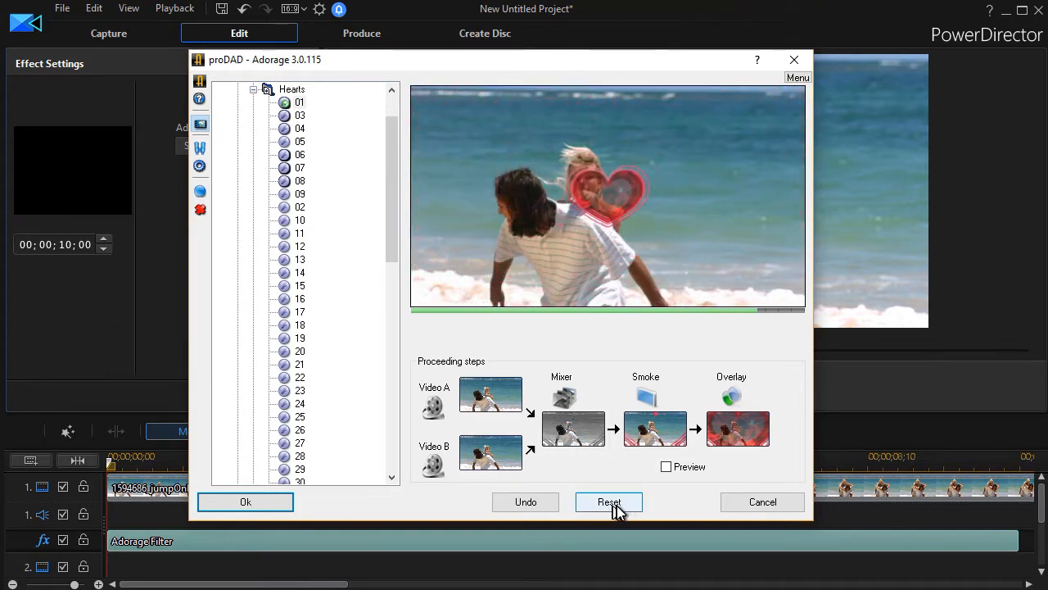
left_click(608, 502)
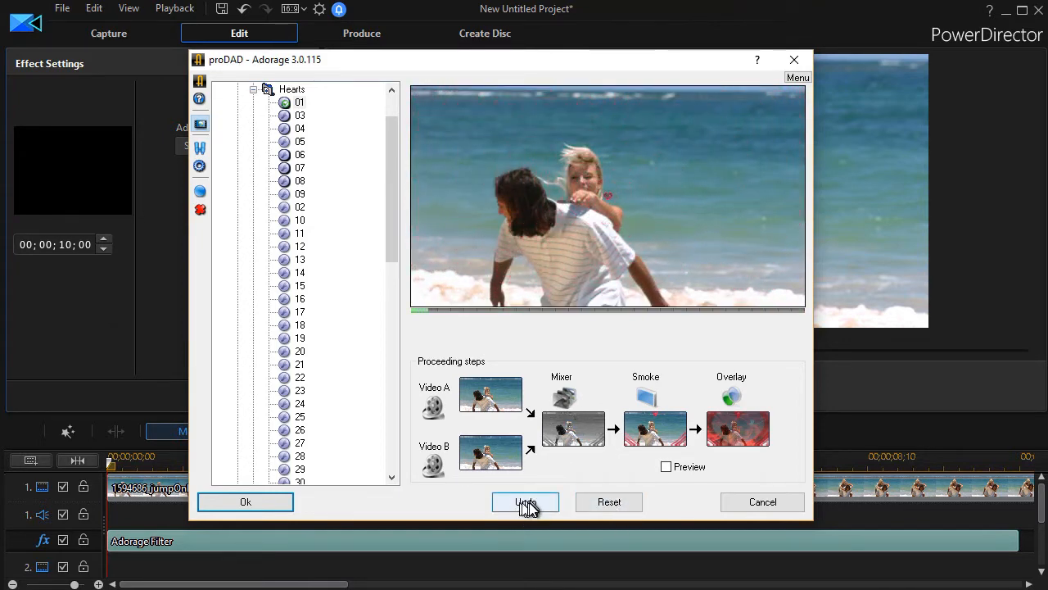
left_click(525, 501)
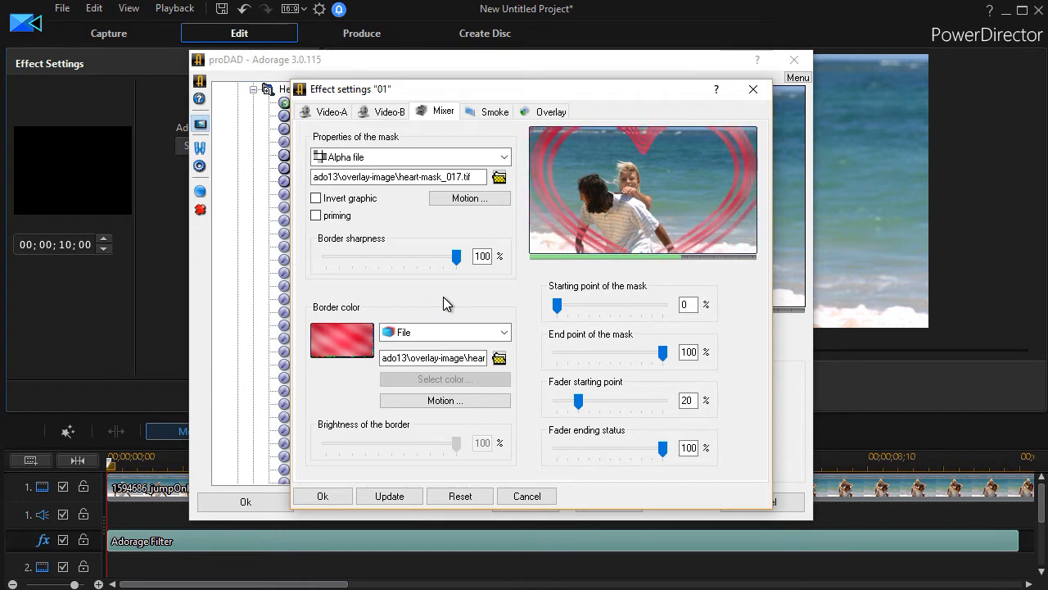
Step: Show the Hearts 01 mask properties on the Mixer tab
left_click(315, 198)
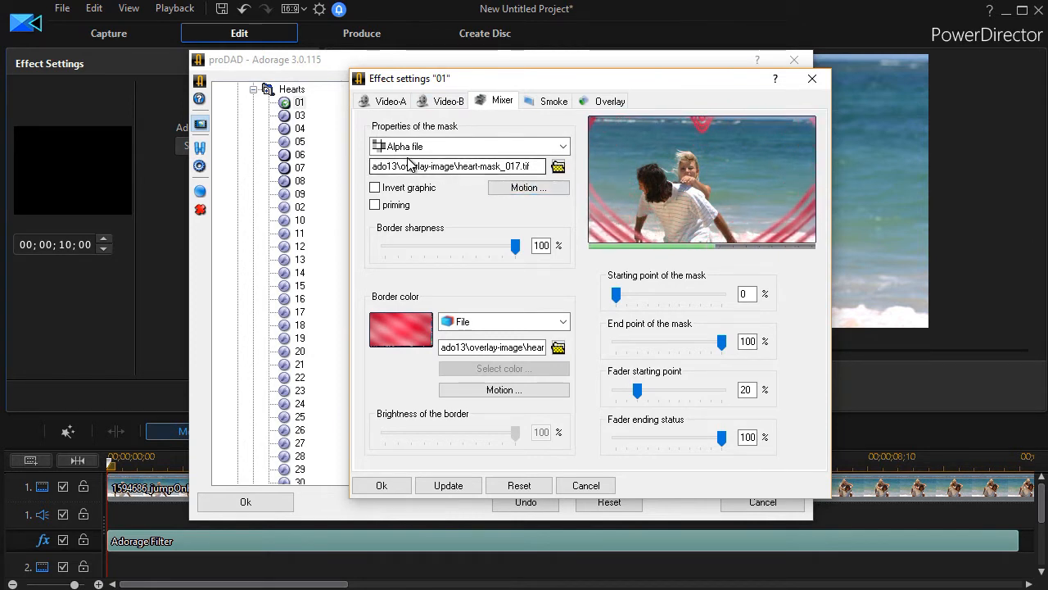
left_click(557, 167)
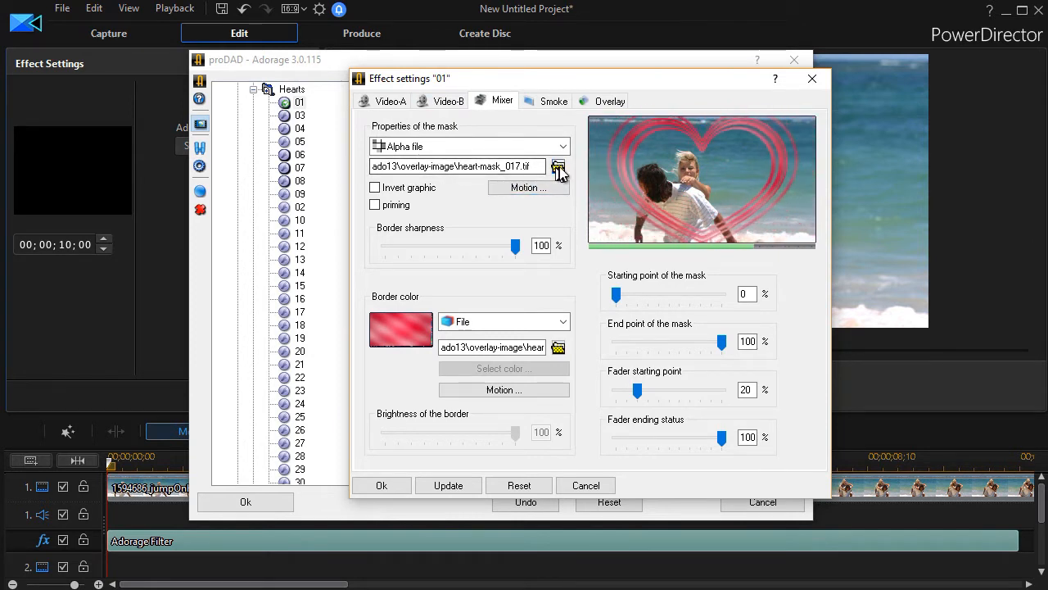
left_click(558, 169)
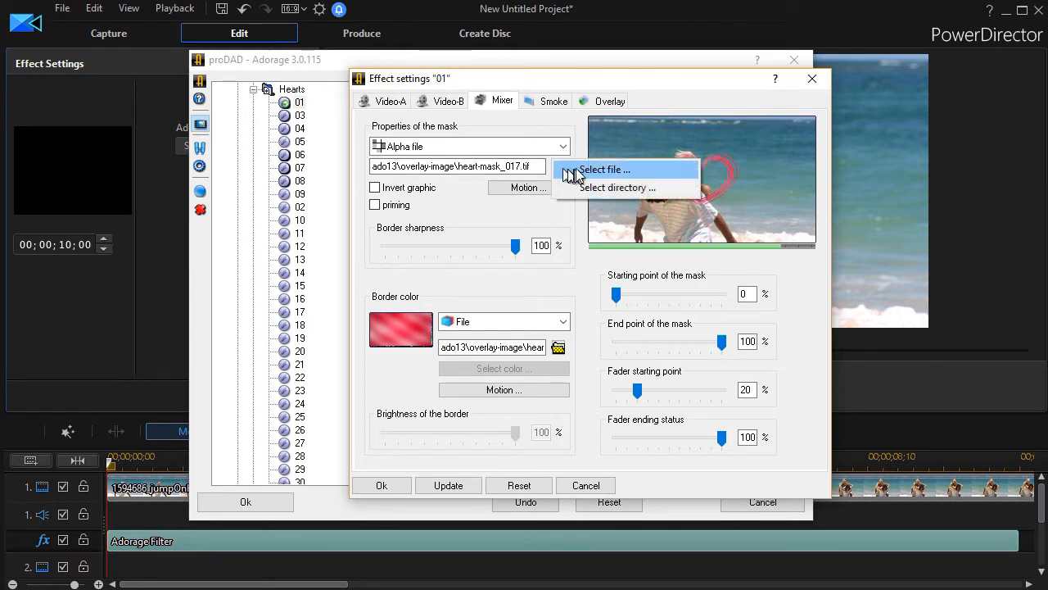
left_click(605, 169)
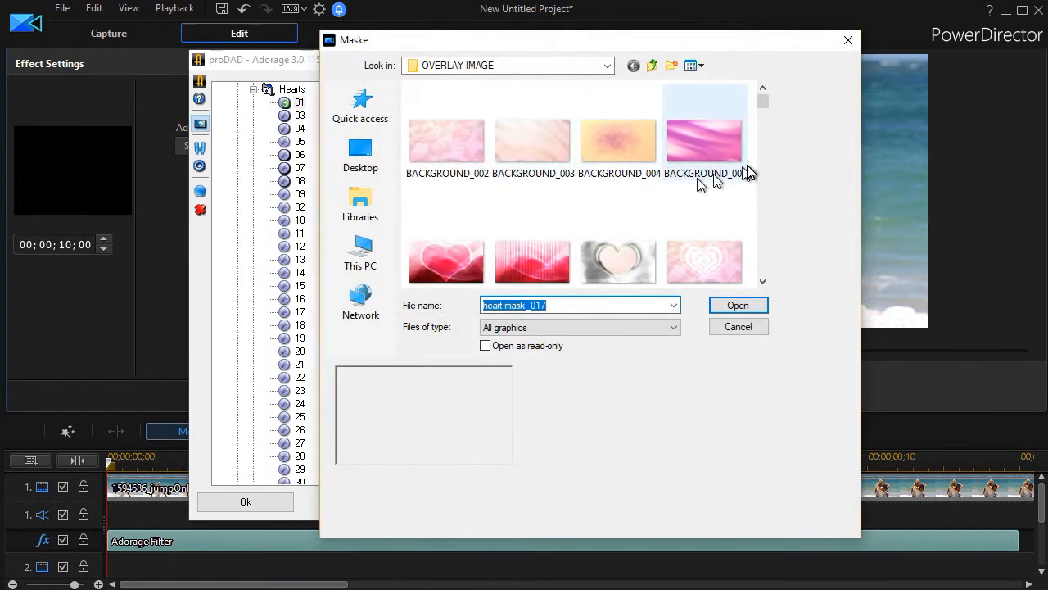
scroll("down", 3)
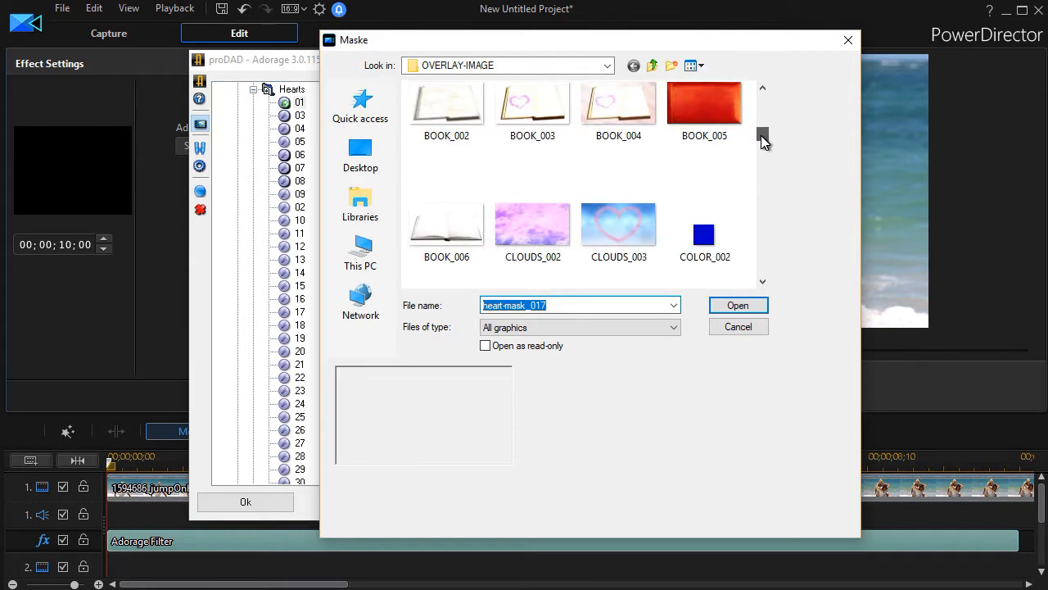
scroll("down", 3)
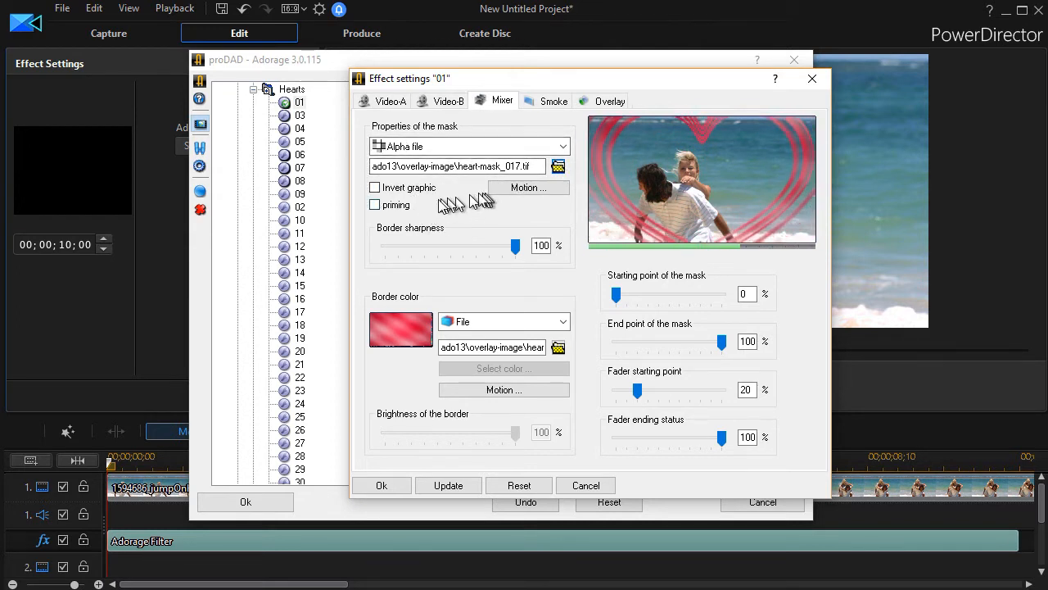
Step: Try the Invert graphic option on the heart mask and revert it
left_click(375, 187)
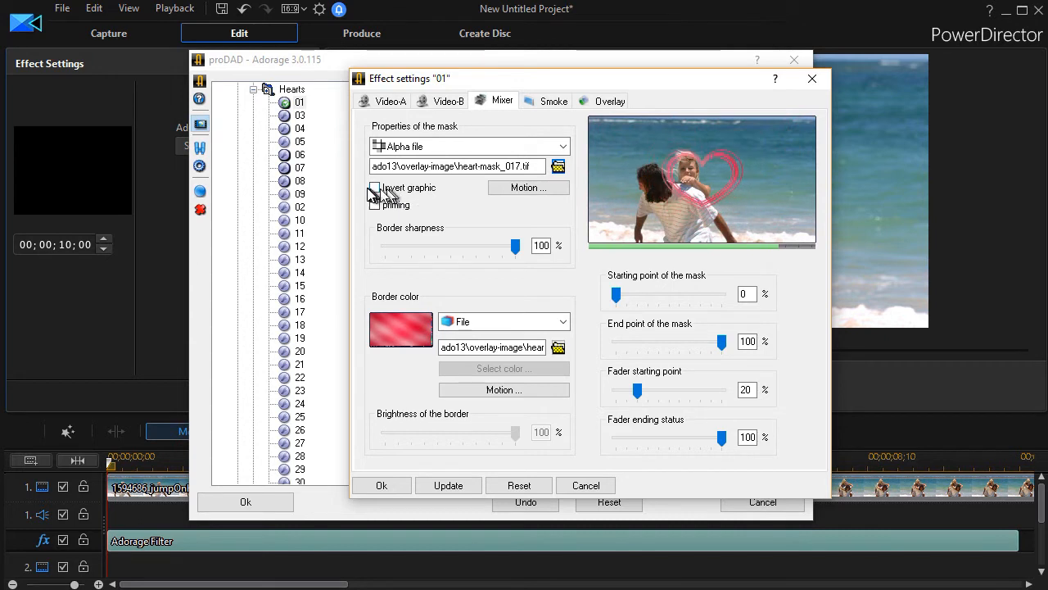
left_click(375, 187)
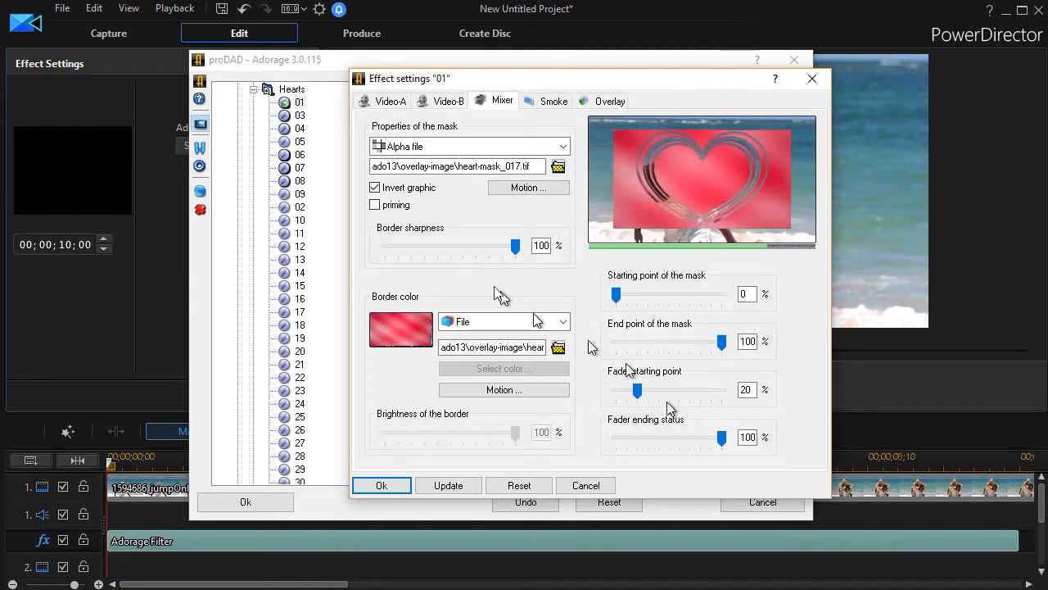
left_click(374, 187)
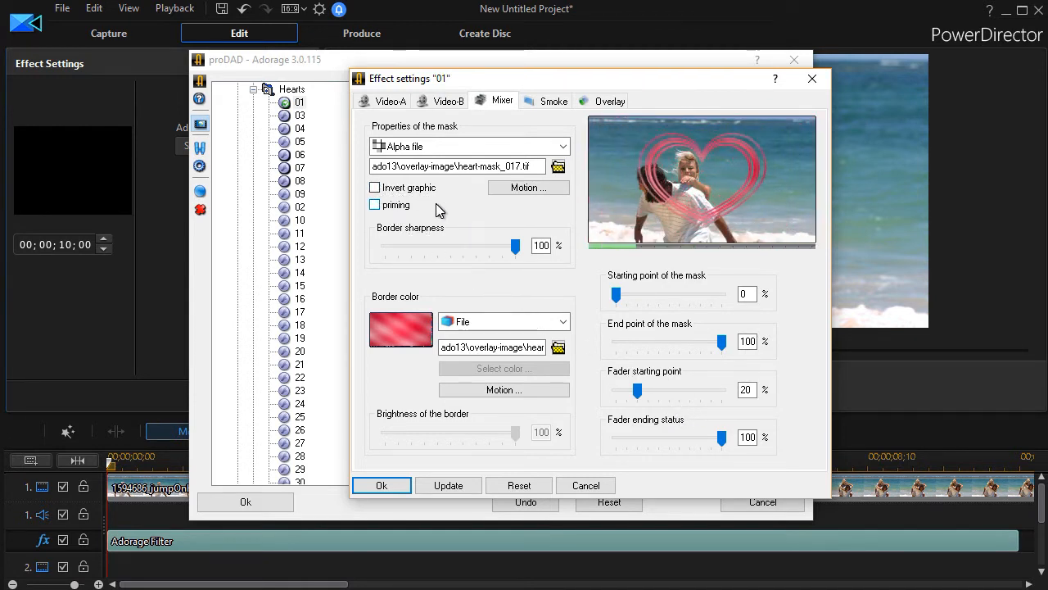
left_click(374, 205)
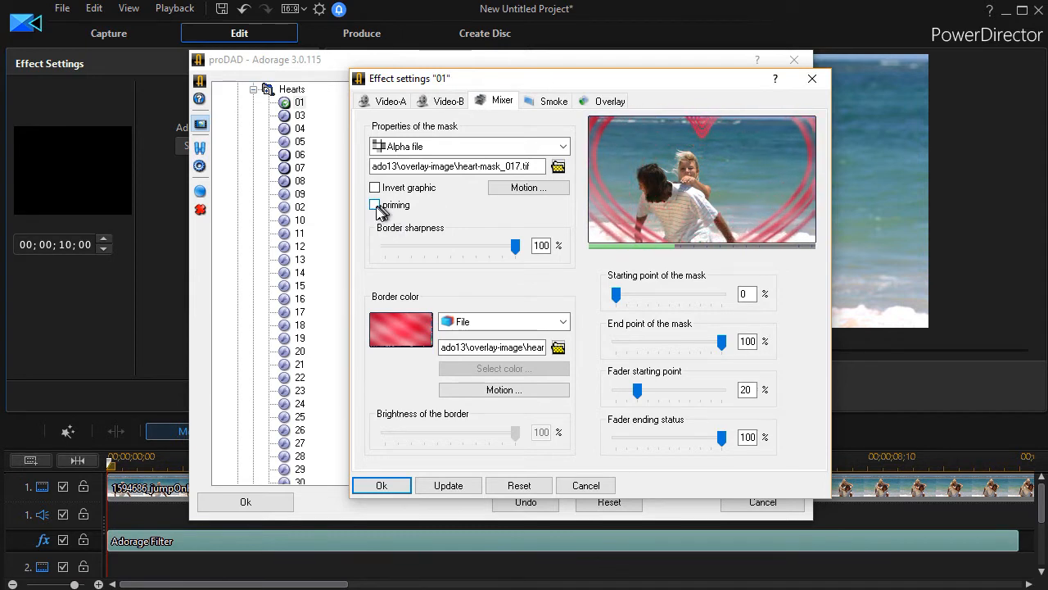
left_click(375, 205)
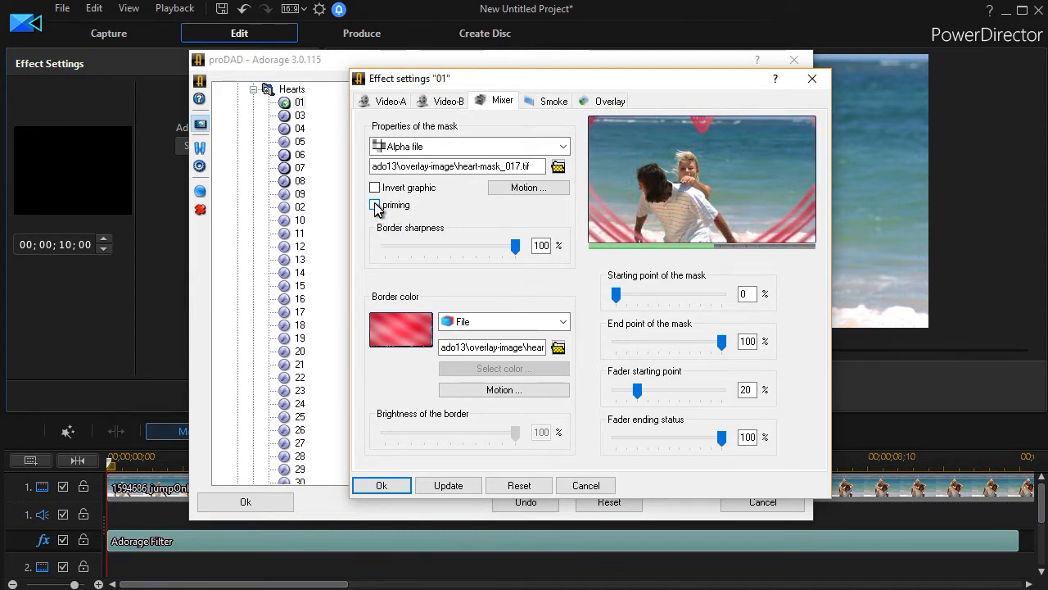
left_click(374, 204)
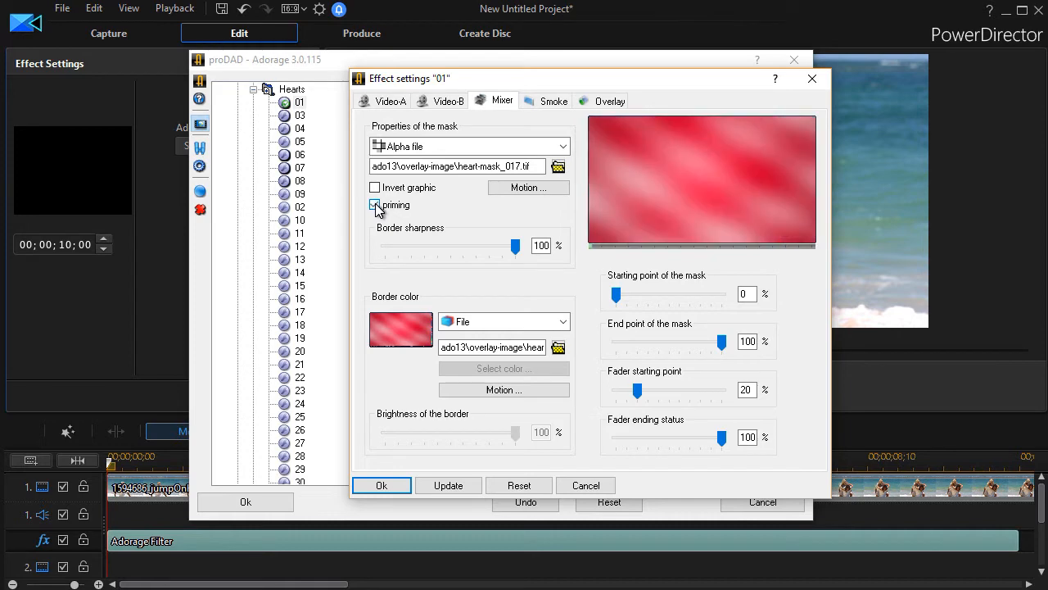
left_click(375, 205)
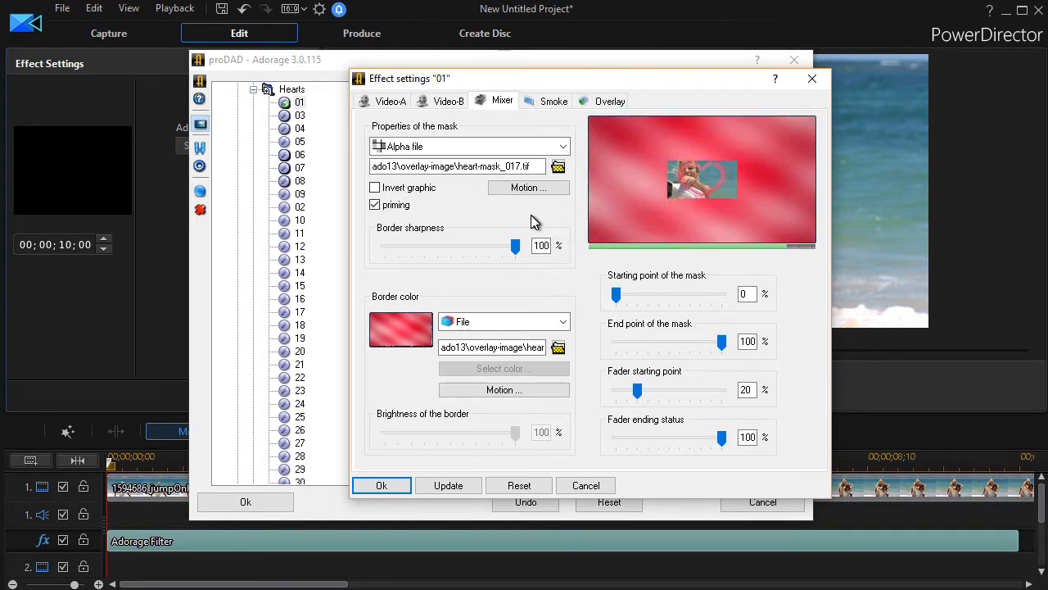
left_click(375, 205)
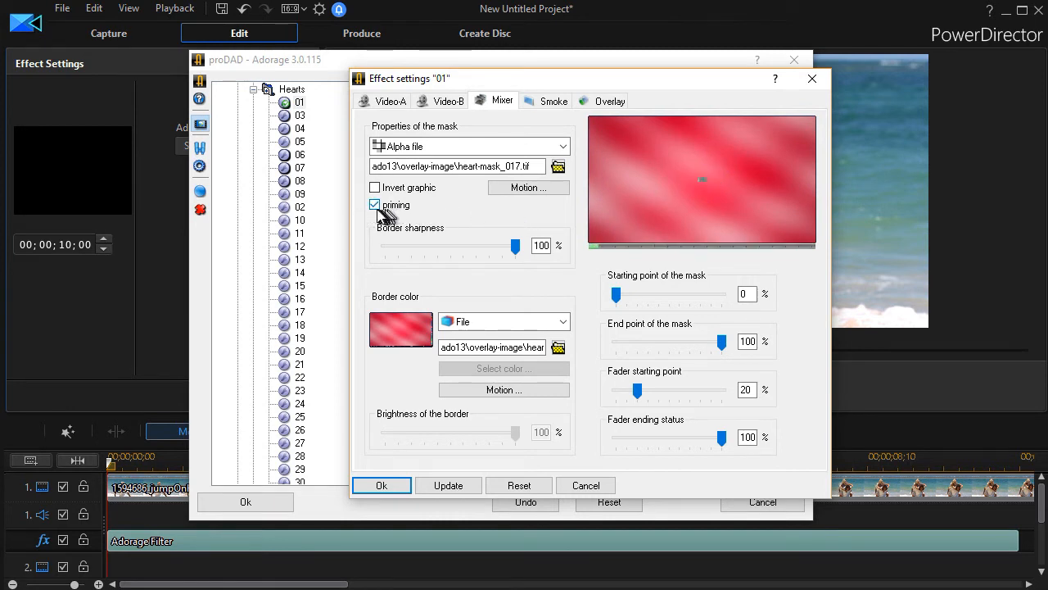
left_click(374, 205)
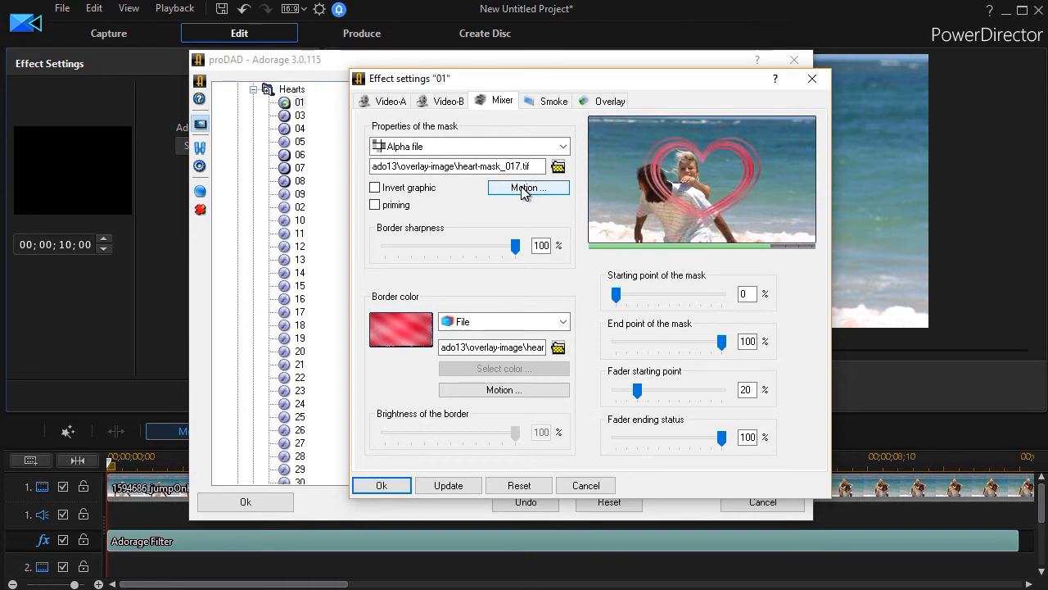
Step: Set the heart mask's rotation dynamic to inv-oscillate and review its oscillation settings
left_click(528, 187)
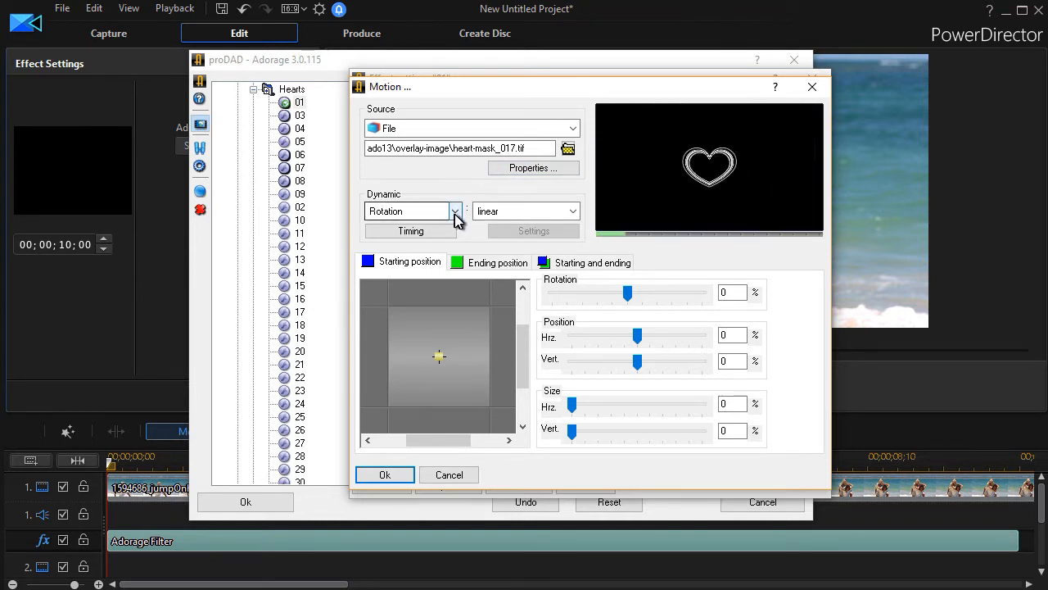
left_click(457, 212)
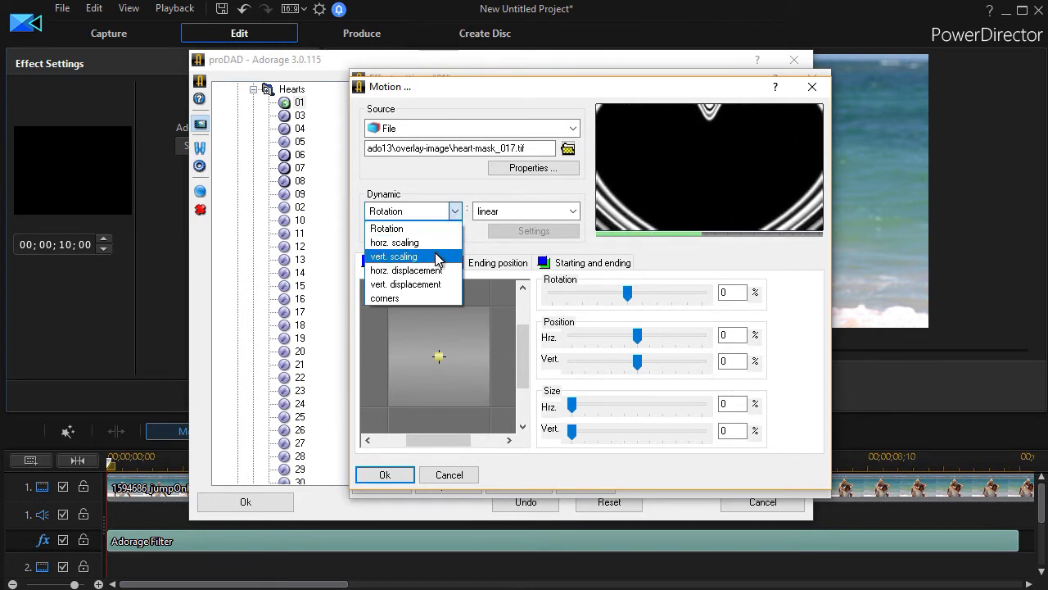
mouse_move(441, 284)
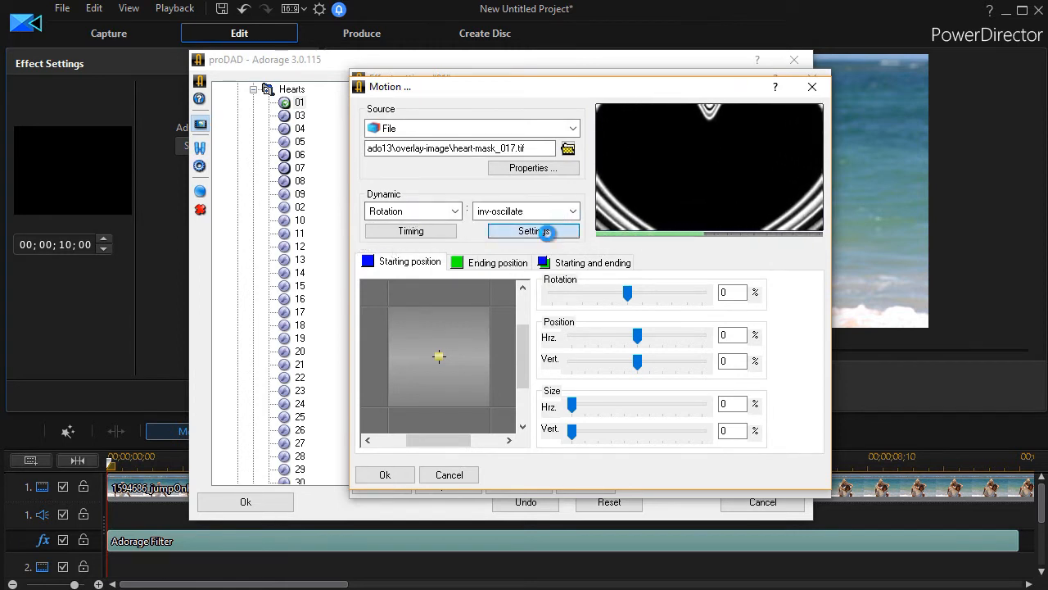
left_click(533, 230)
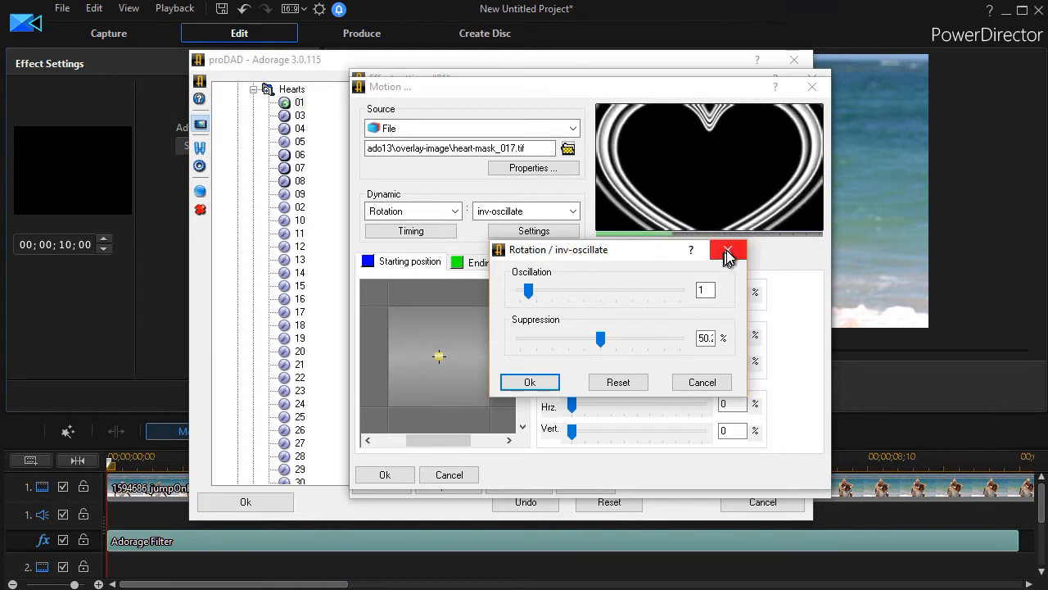
left_click(727, 251)
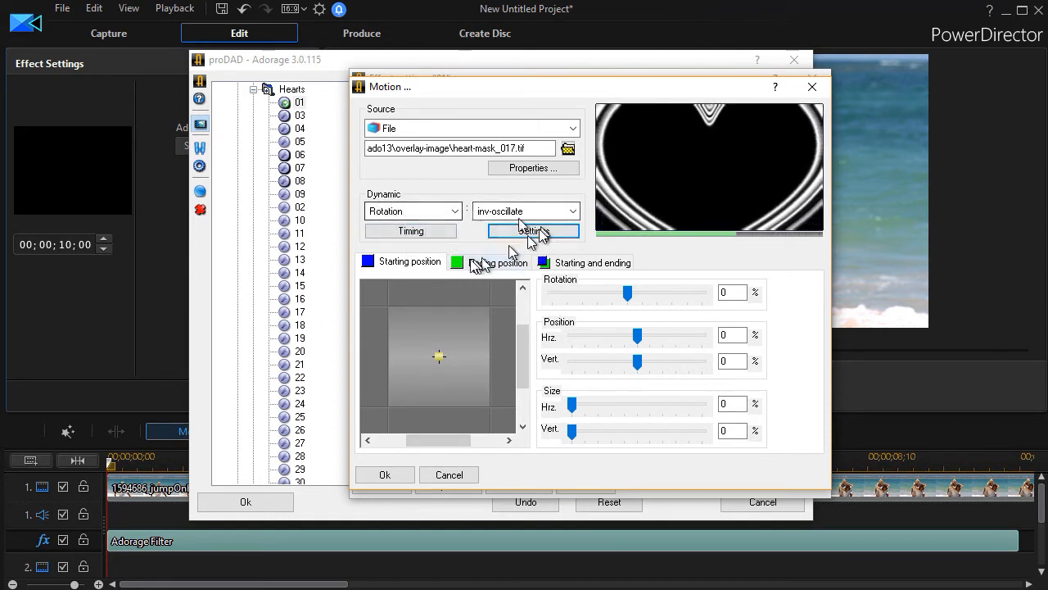
Step: Set the mask's starting size to 20% horizontal and 20% vertical
left_click(533, 230)
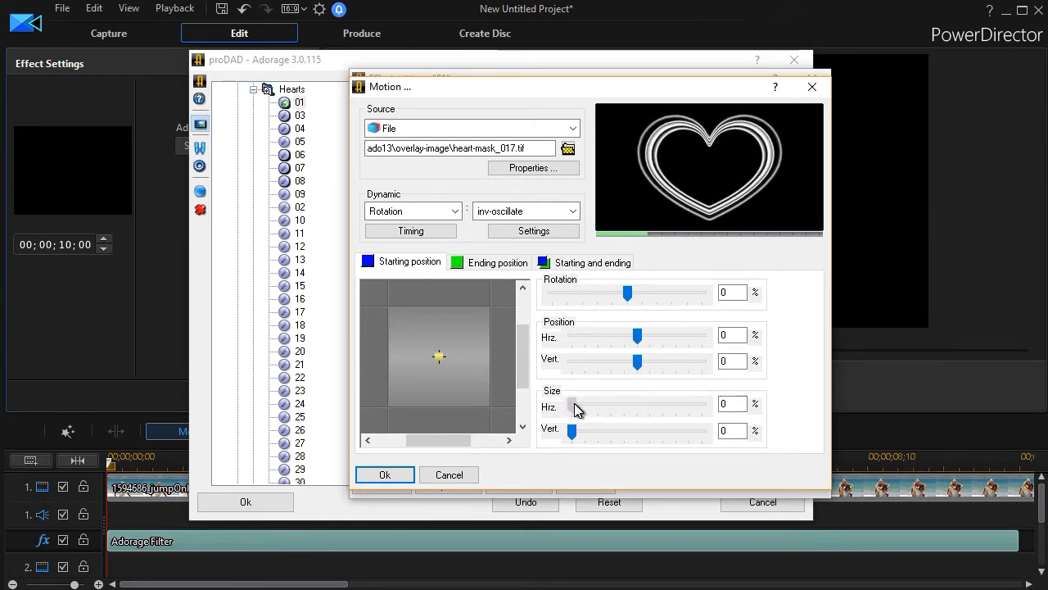
left_click_drag(571, 404, 586, 405)
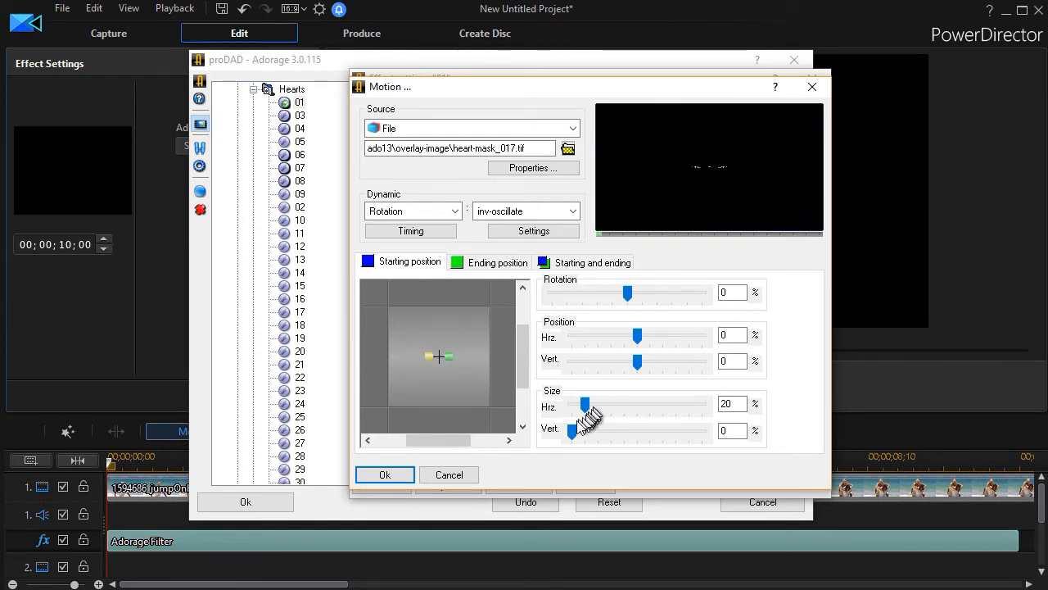
left_click_drag(571, 430, 585, 430)
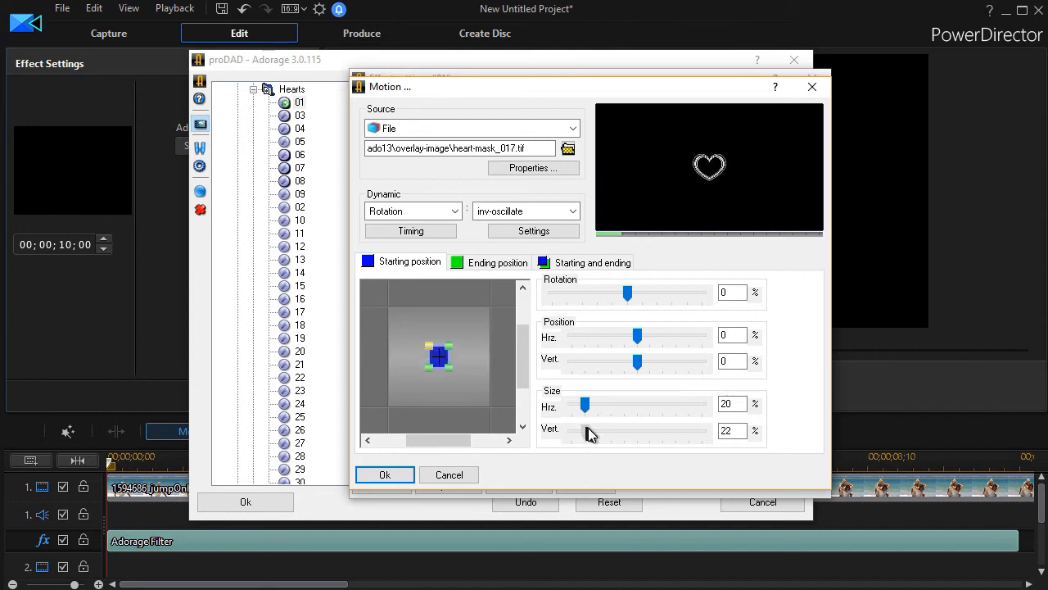
left_click_drag(588, 430, 585, 429)
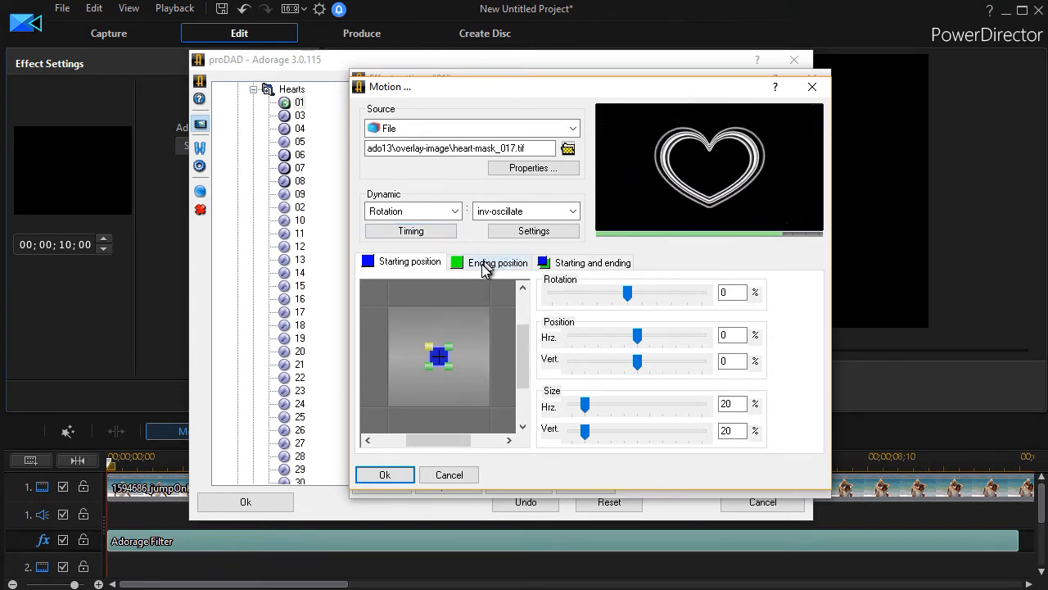
Step: Shift the mask's ending horizontal position to -22% and apply the motion
left_click(497, 262)
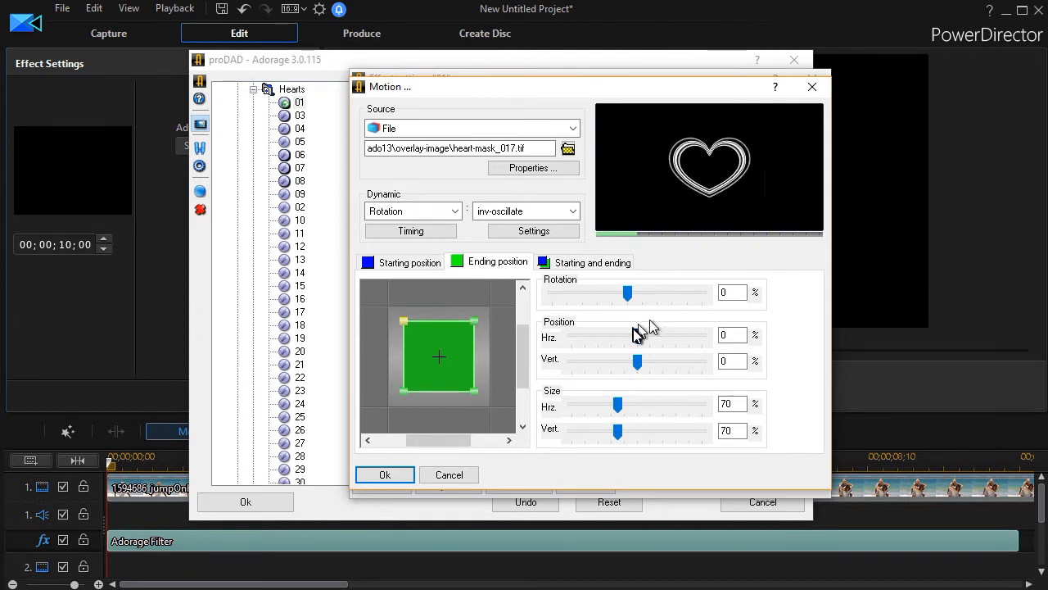
left_click_drag(637, 337, 631, 336)
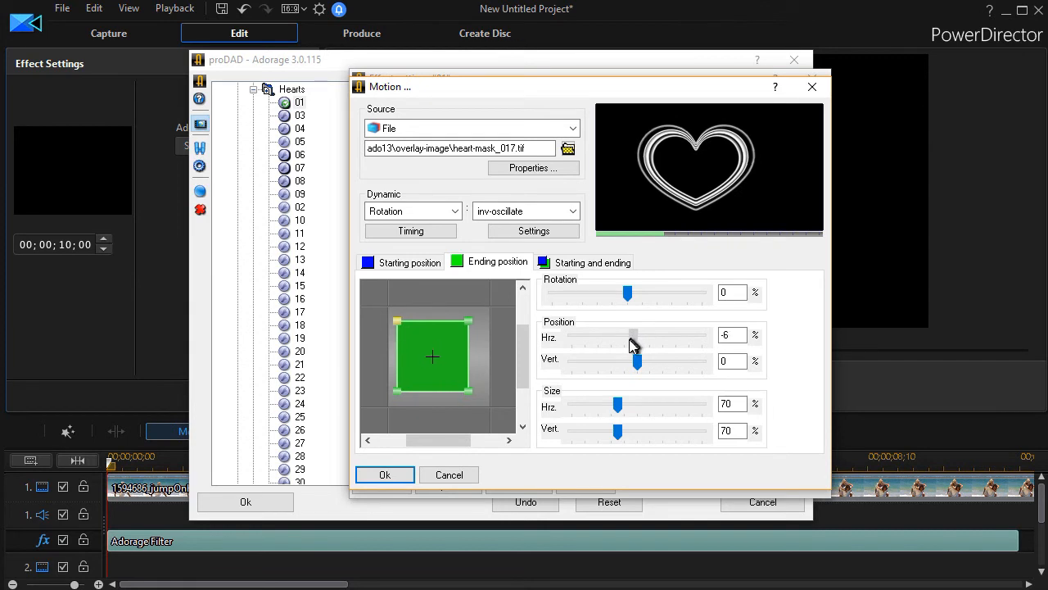
left_click_drag(635, 335, 621, 335)
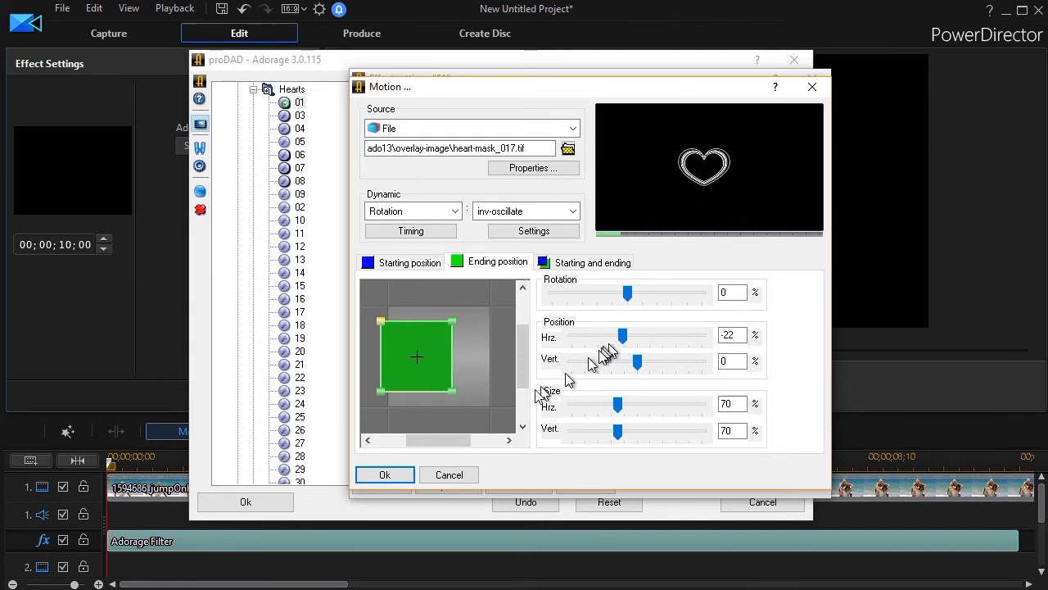
left_click(383, 474)
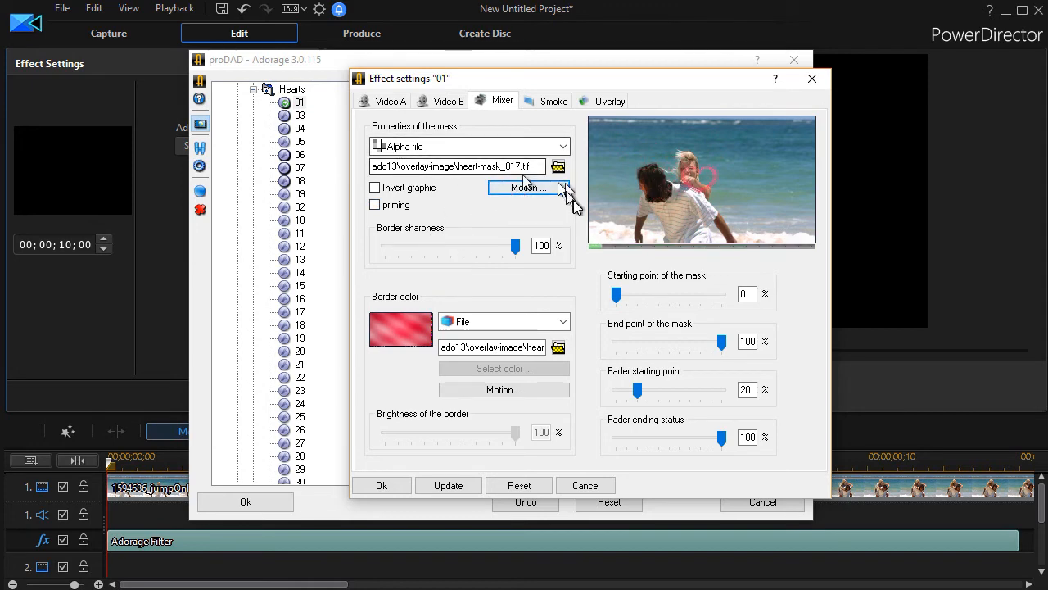
Step: Set the mask's ending rotation to 12% and apply the motion
left_click(528, 188)
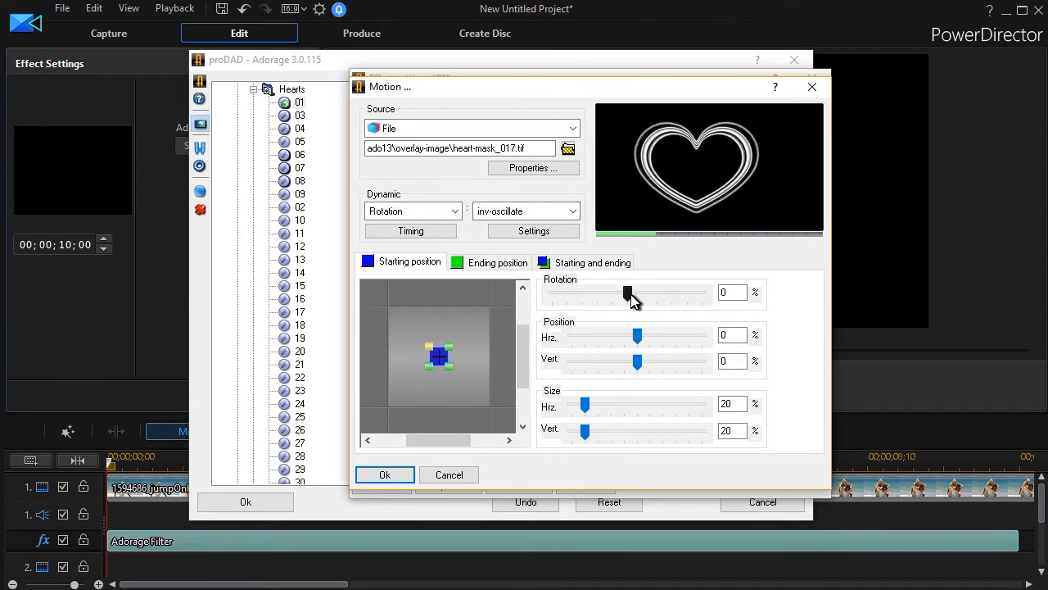
left_click_drag(627, 292, 632, 292)
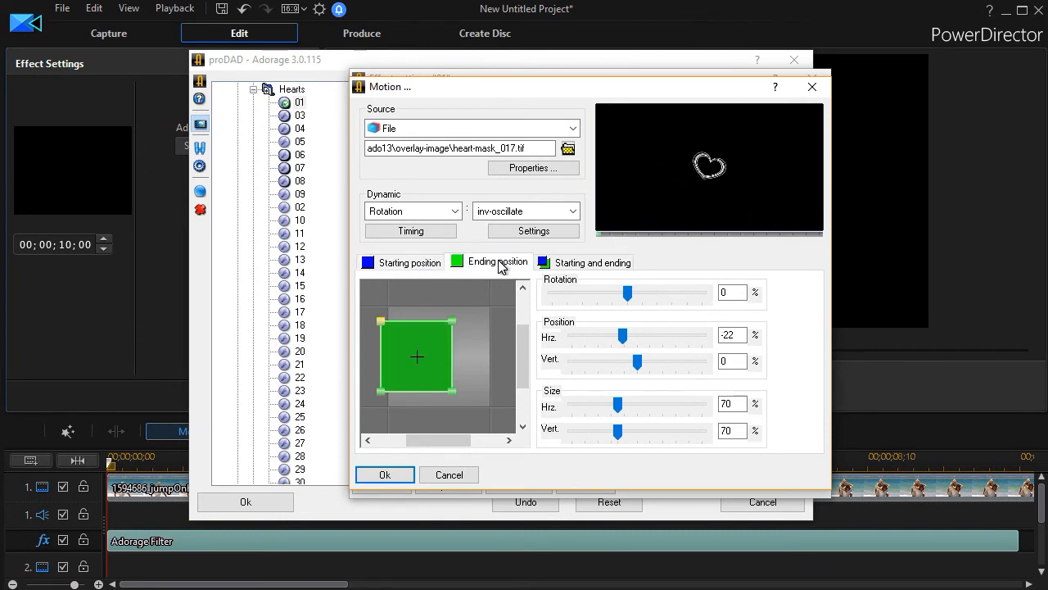
left_click_drag(628, 293, 606, 293)
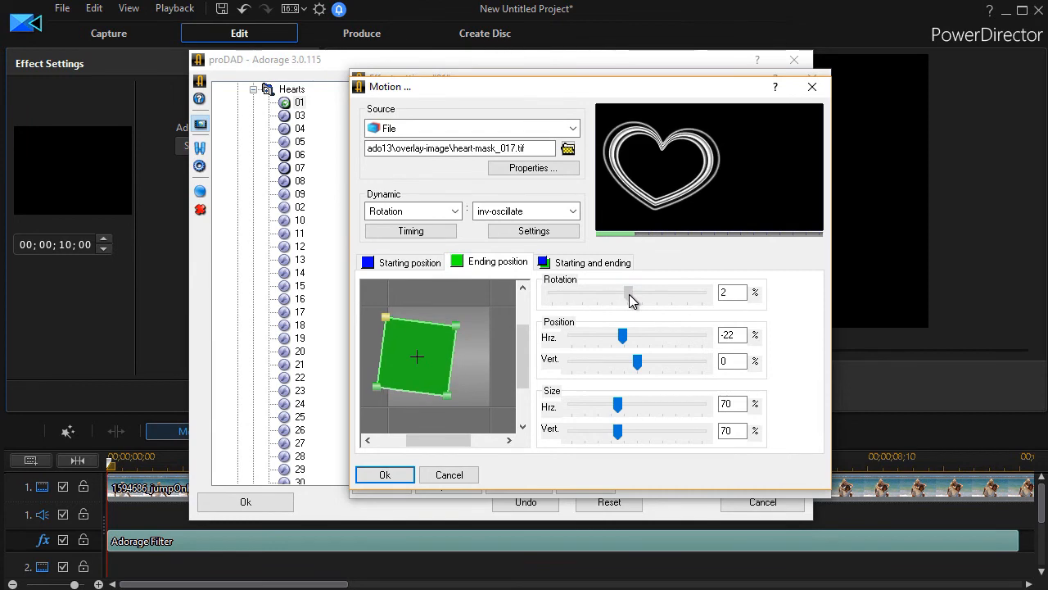
left_click_drag(629, 292, 637, 292)
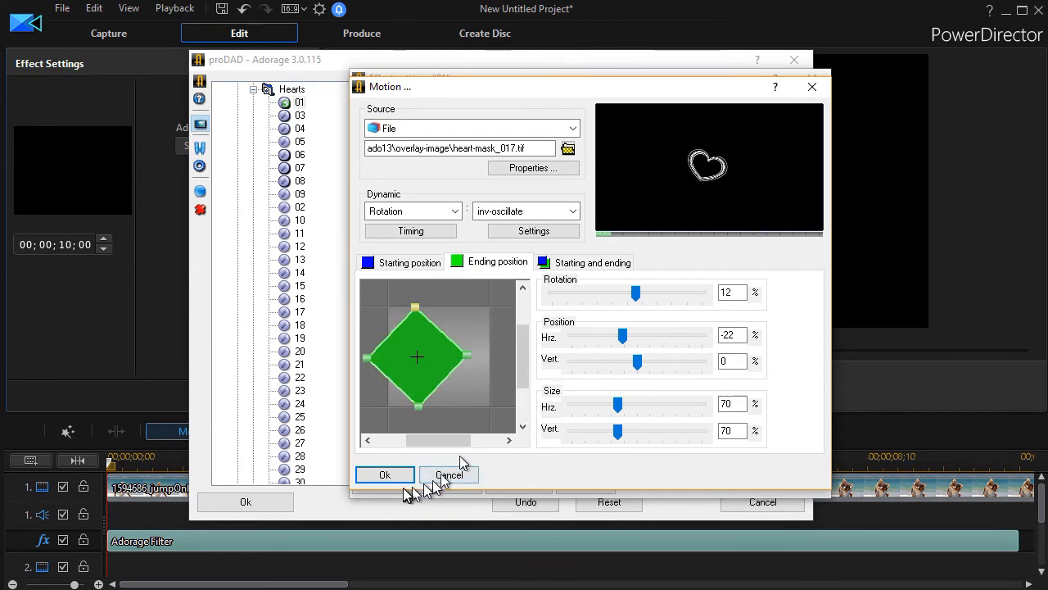
left_click(384, 474)
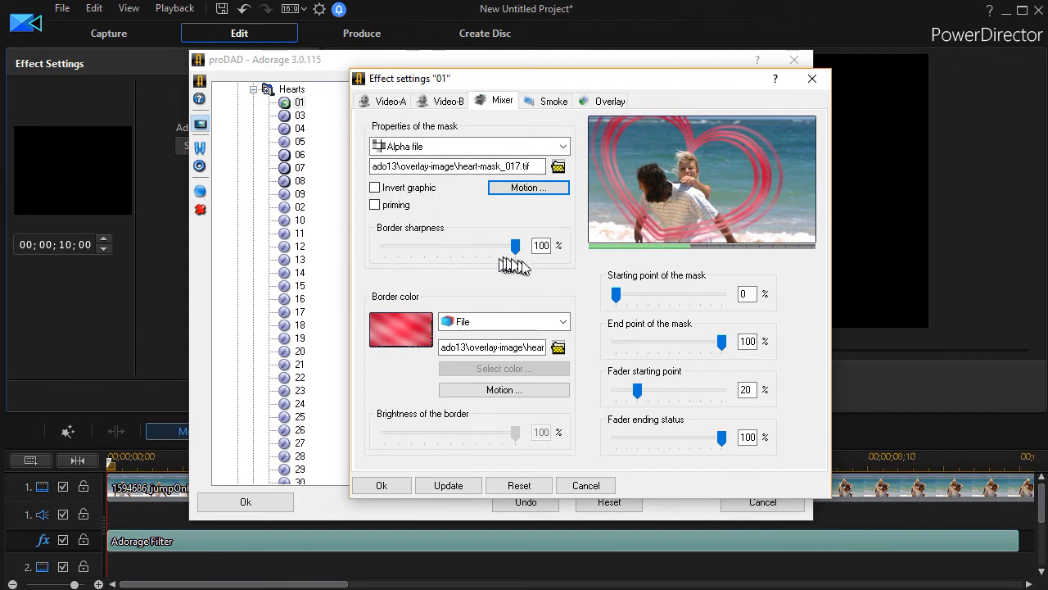
left_click_drag(515, 246, 510, 245)
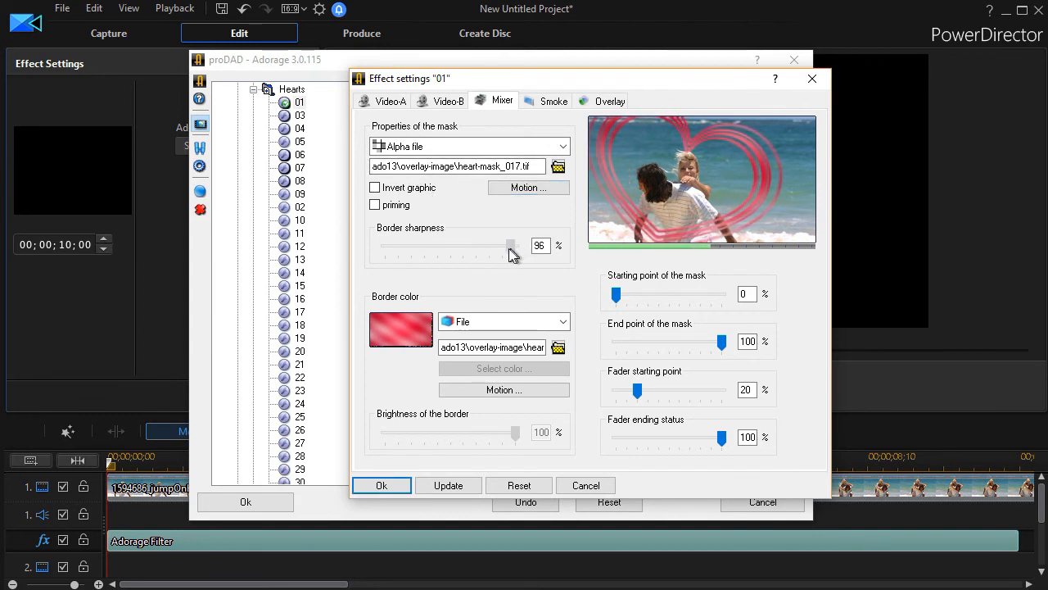
left_click_drag(511, 246, 450, 245)
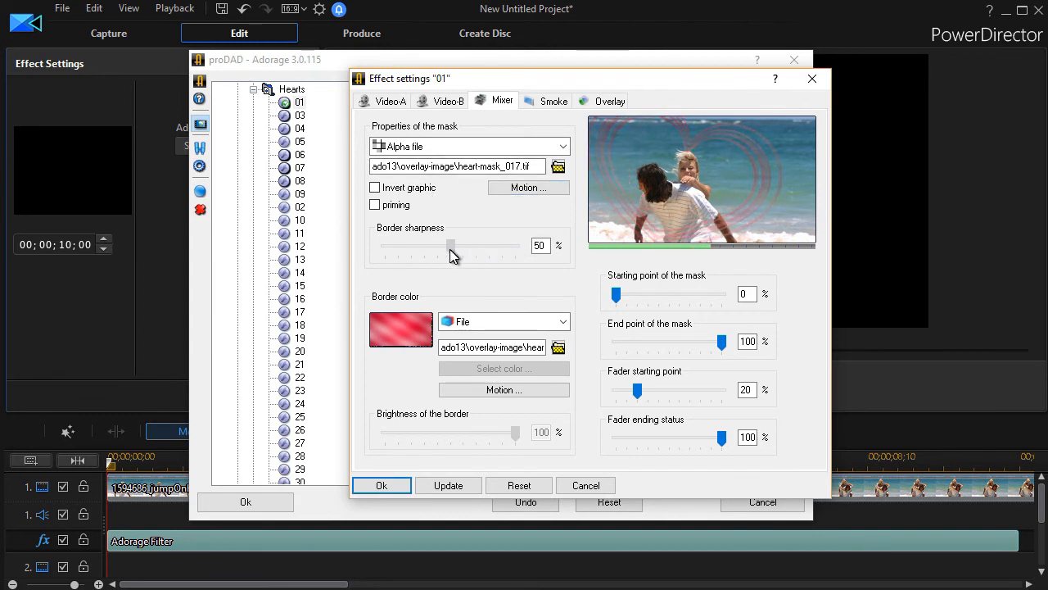
left_click_drag(449, 245, 516, 246)
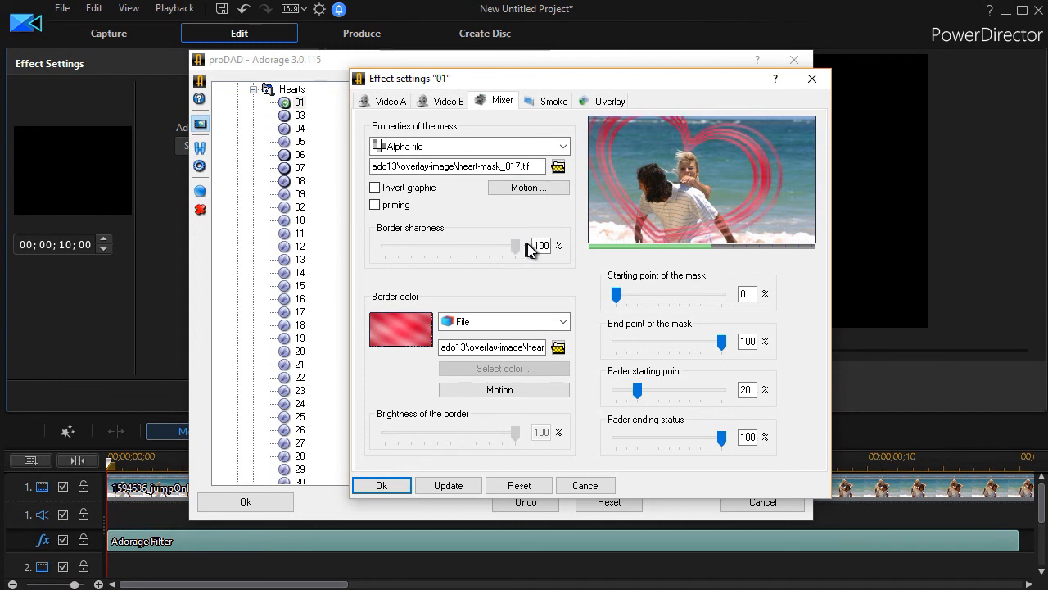